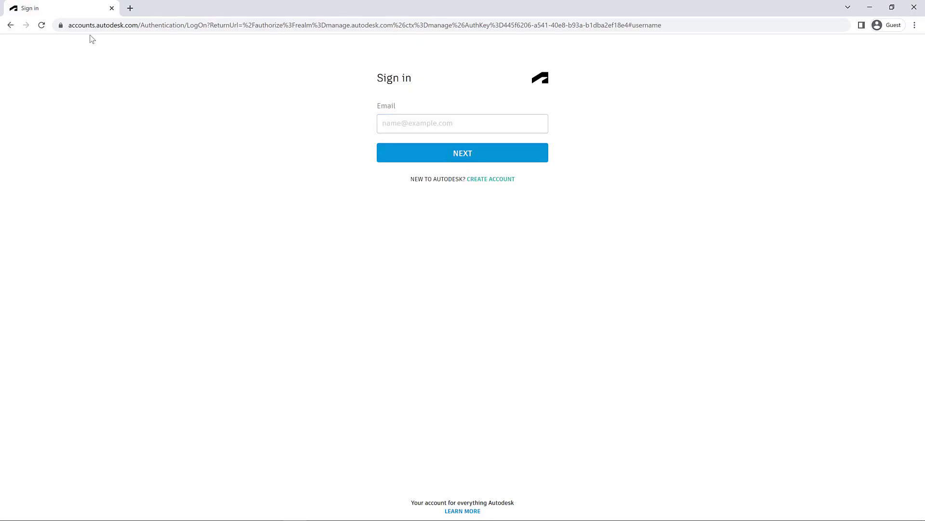
{"action": "mouse_move", "coordinate": [114, 41]}
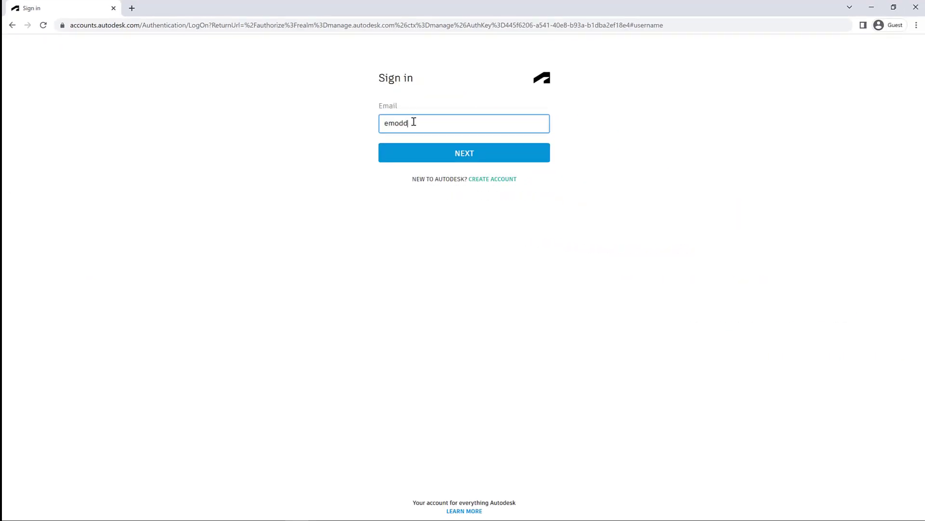
Step: Sign in with the administrator's email and password to reach the account home page
{"action": "left_click", "coordinate": [464, 152]}
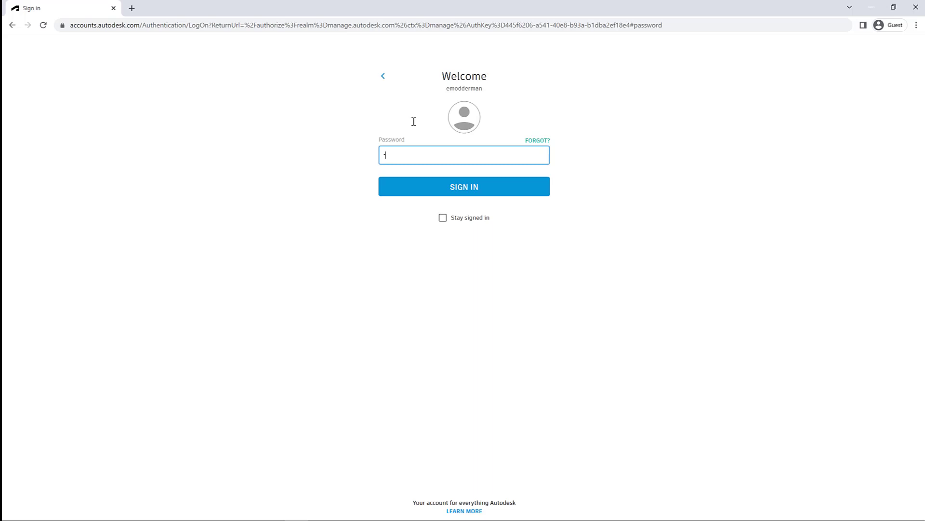
{"action": "left_click", "coordinate": [464, 187]}
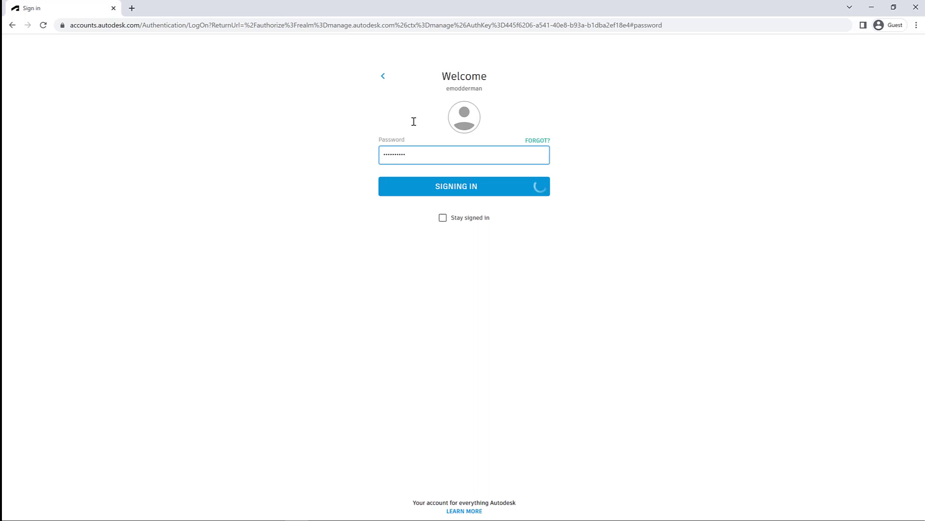
{"action": "left_click", "coordinate": [464, 186]}
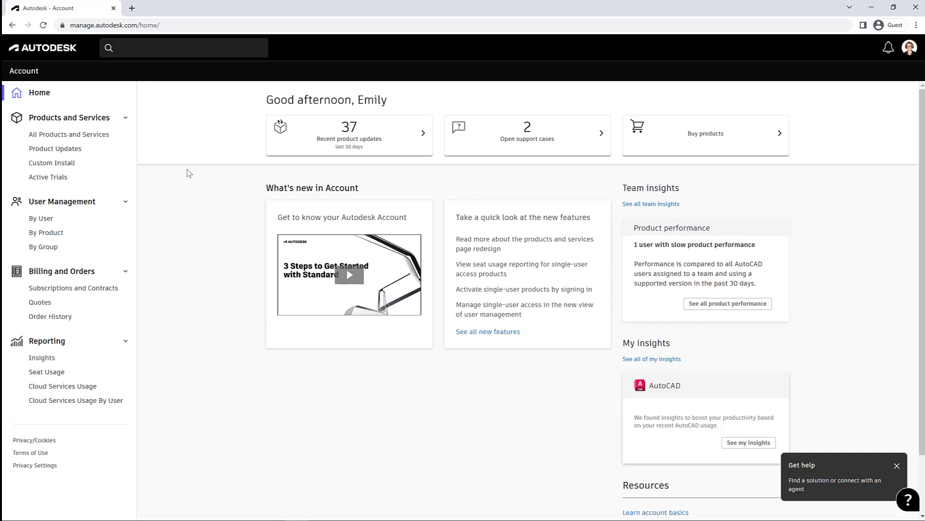
{"action": "mouse_move", "coordinate": [205, 217]}
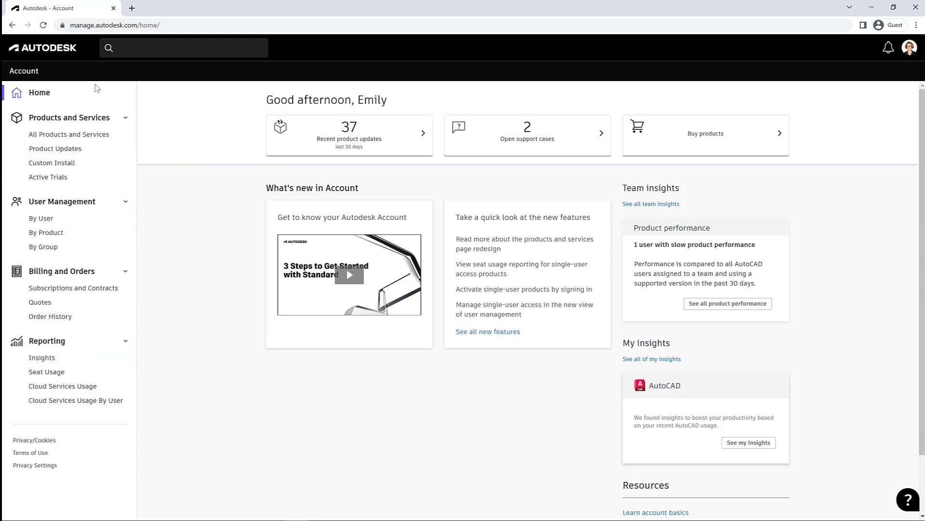
{"action": "mouse_move", "coordinate": [67, 205]}
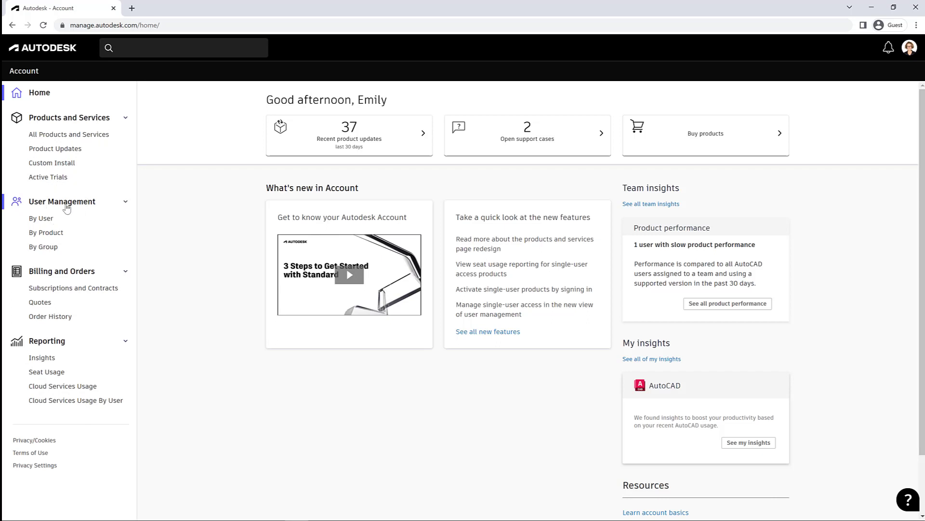
{"action": "mouse_move", "coordinate": [163, 214]}
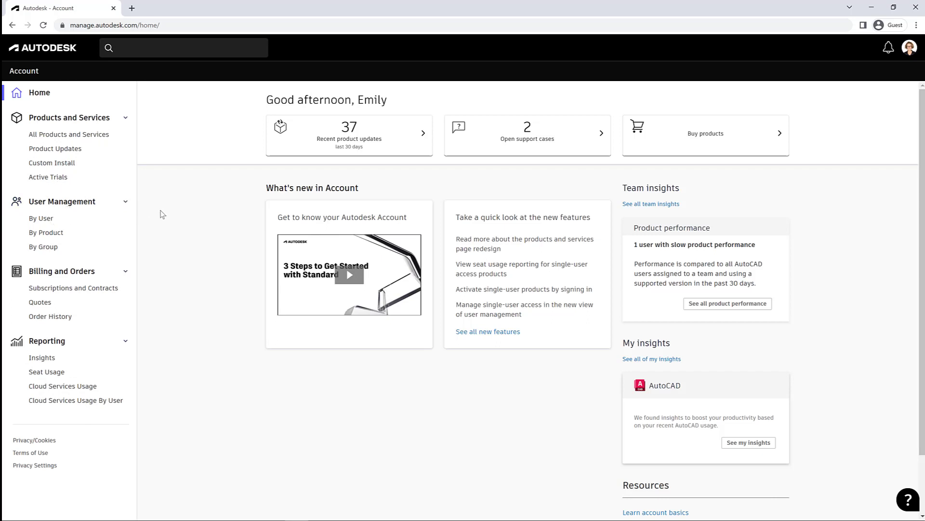
{"action": "mouse_move", "coordinate": [173, 193]}
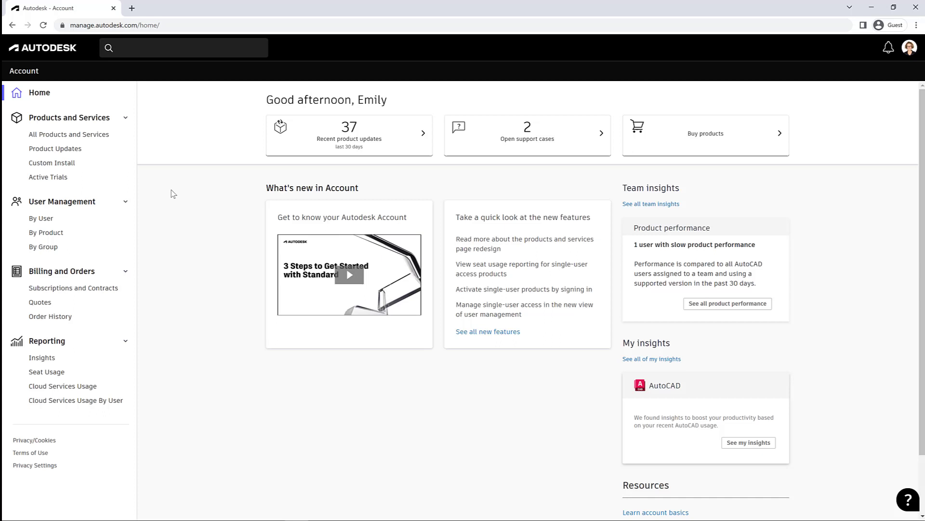
{"action": "mouse_move", "coordinate": [367, 145]}
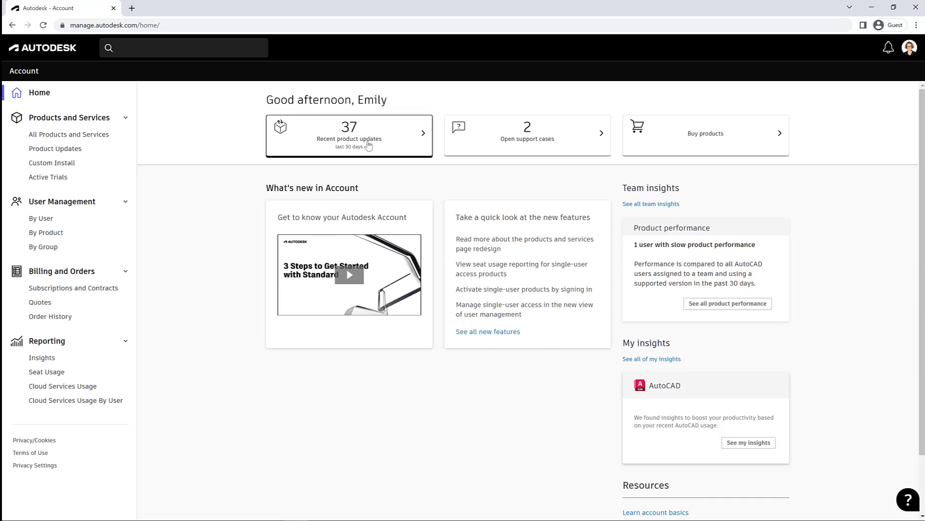
{"action": "mouse_move", "coordinate": [495, 135]}
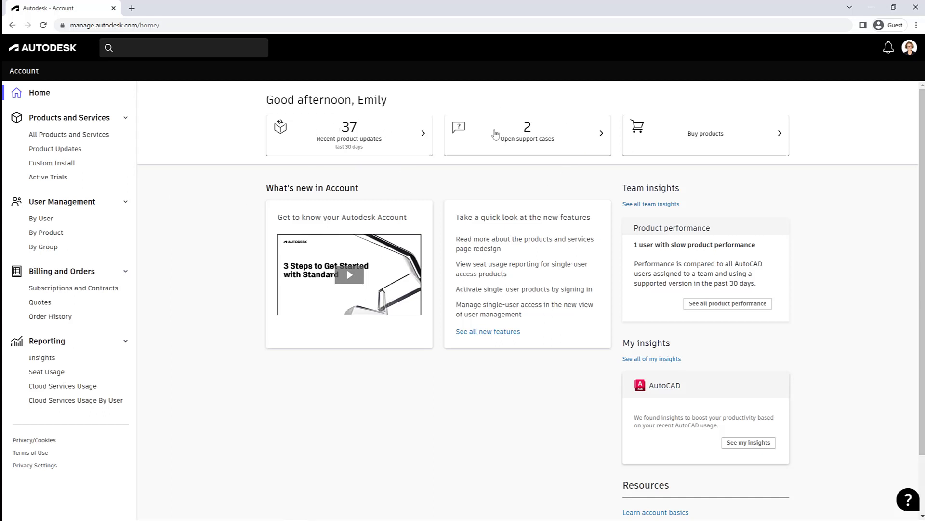
{"action": "mouse_move", "coordinate": [536, 121]}
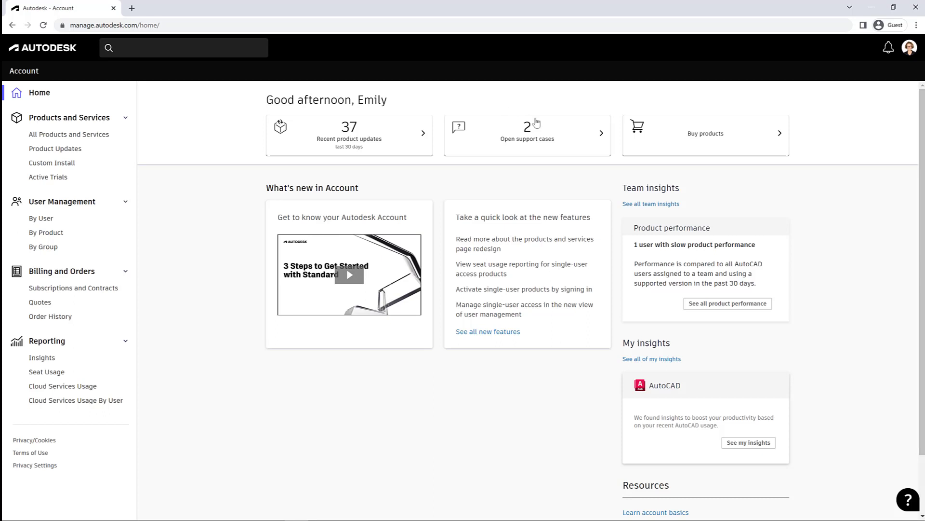
{"action": "mouse_move", "coordinate": [709, 105]}
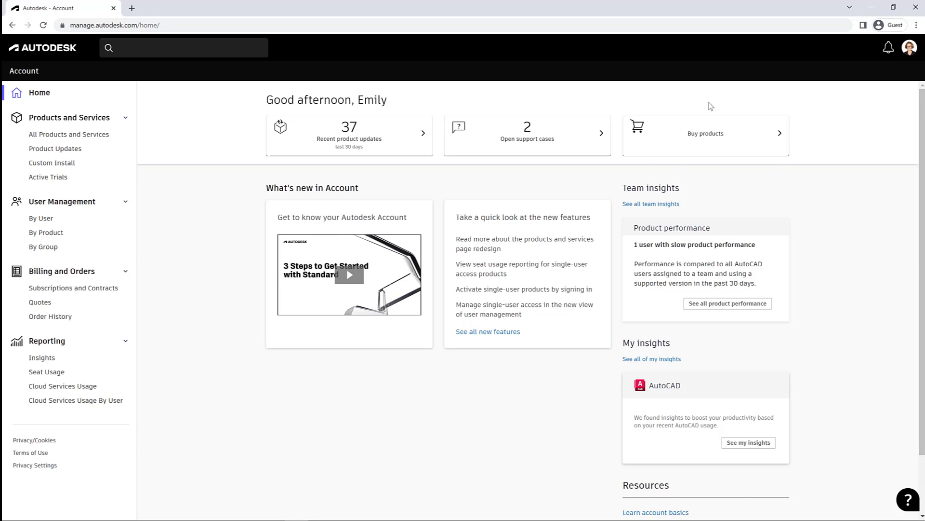
{"action": "mouse_move", "coordinate": [794, 400]}
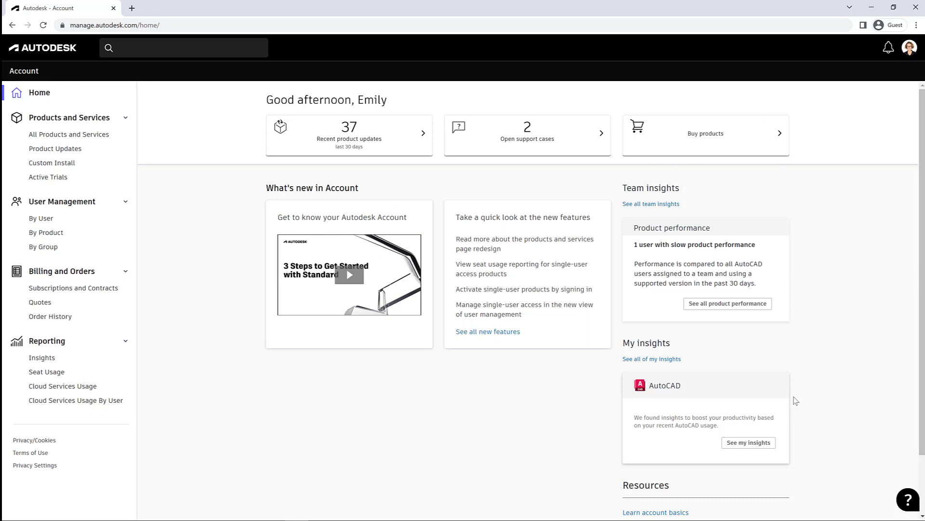
{"action": "mouse_move", "coordinate": [205, 172]}
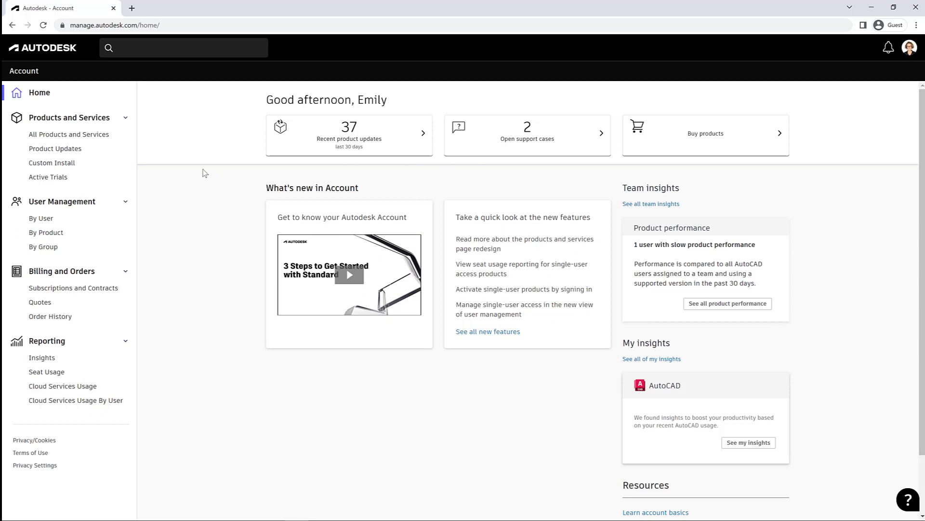
{"action": "mouse_move", "coordinate": [910, 499]}
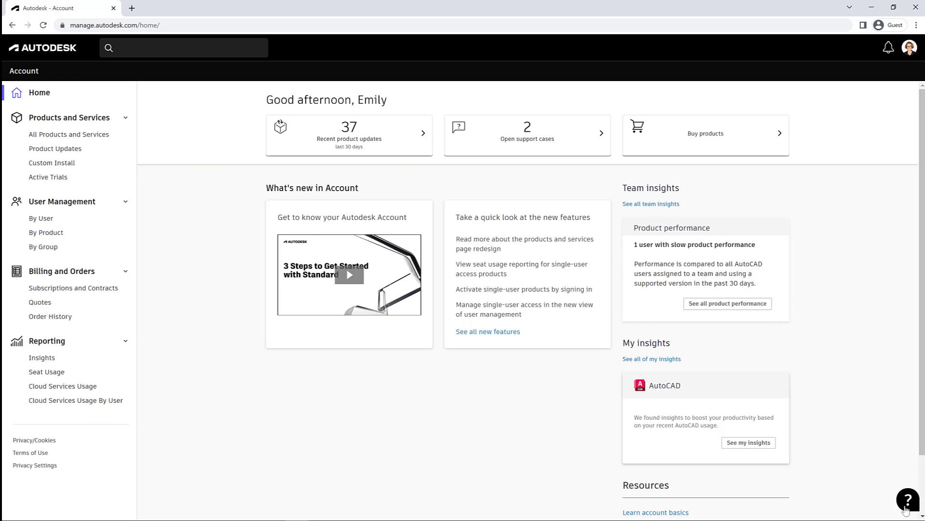
{"action": "left_click", "coordinate": [909, 497]}
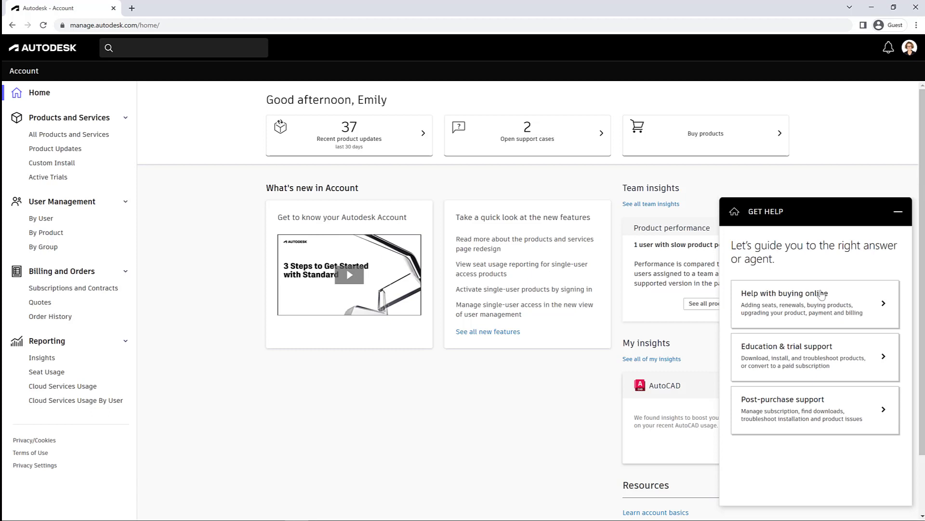
{"action": "mouse_move", "coordinate": [811, 225]}
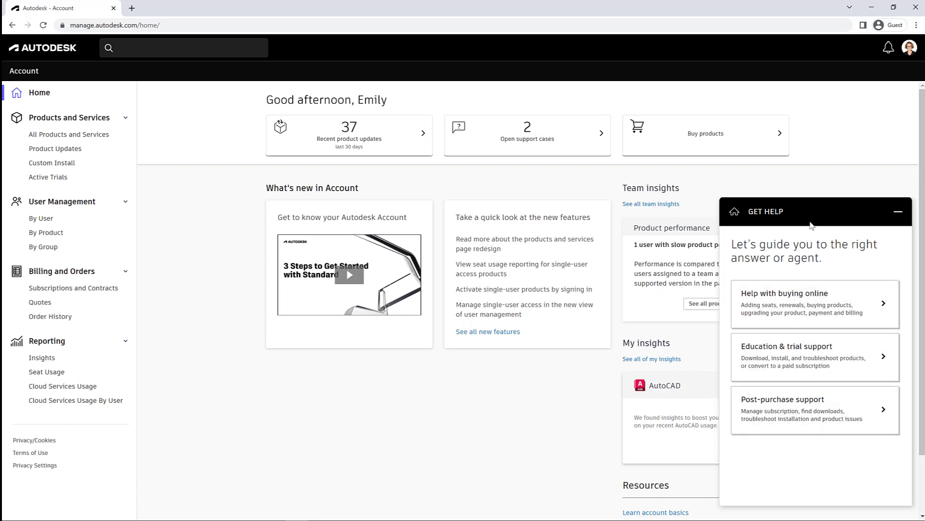
{"action": "mouse_move", "coordinate": [898, 214]}
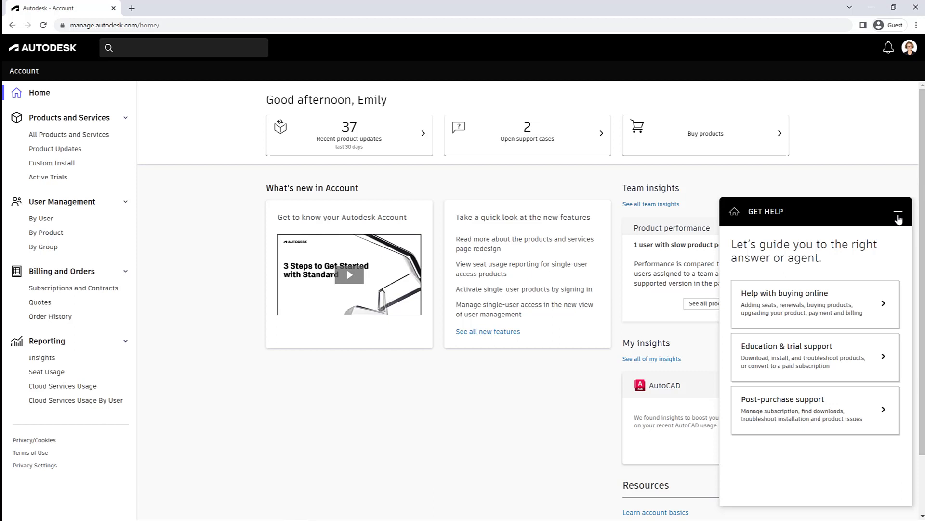
{"action": "left_click", "coordinate": [898, 211]}
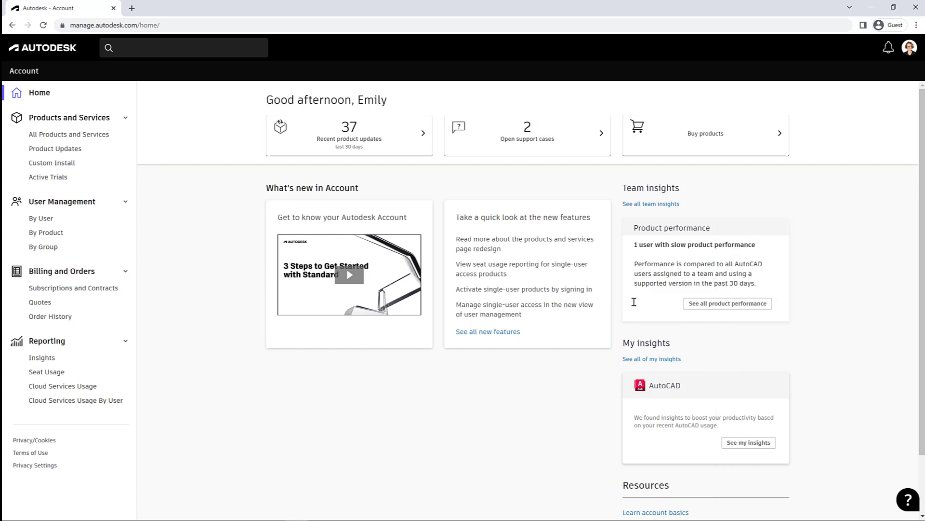
{"action": "mouse_move", "coordinate": [60, 207]}
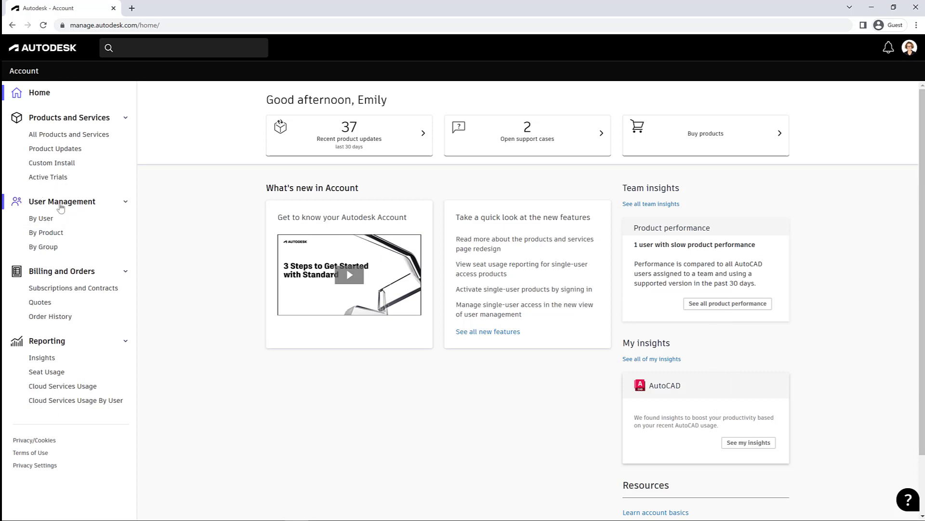
{"action": "mouse_move", "coordinate": [311, 459]}
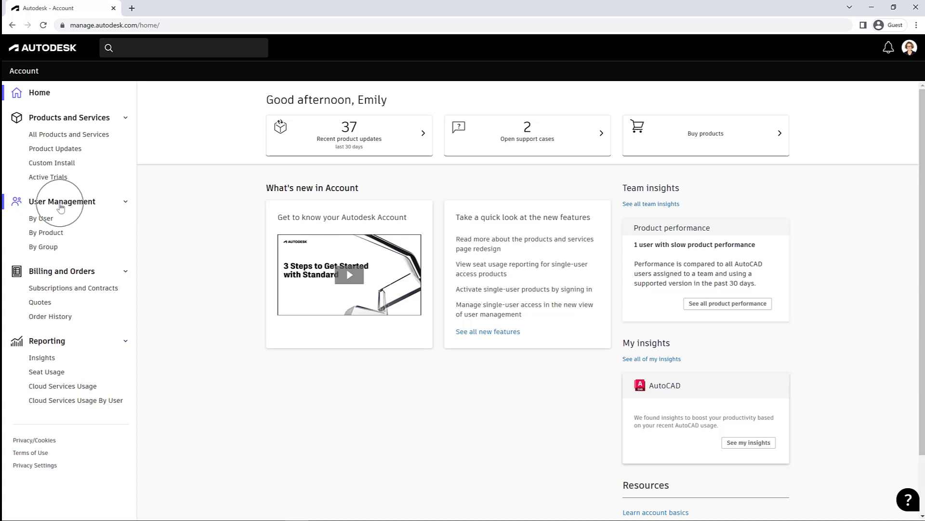
{"action": "mouse_move", "coordinate": [39, 218]}
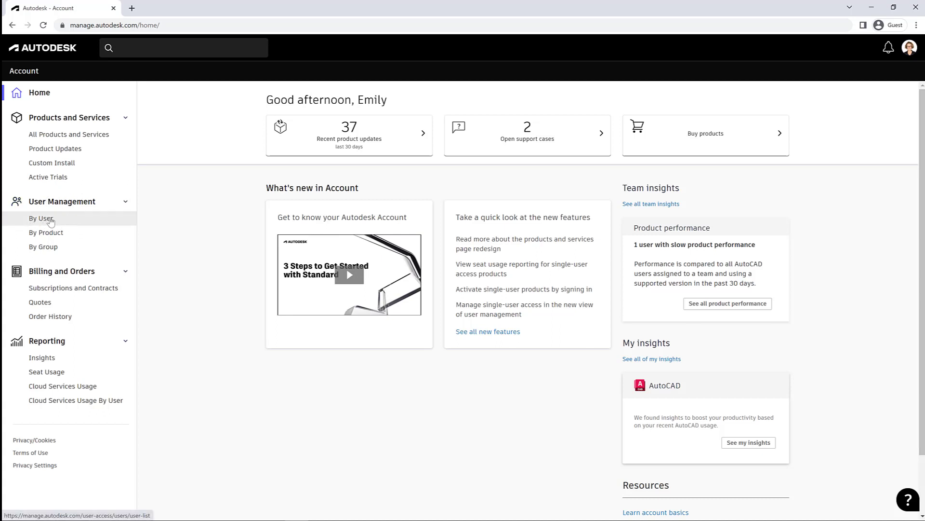
{"action": "mouse_move", "coordinate": [81, 220]}
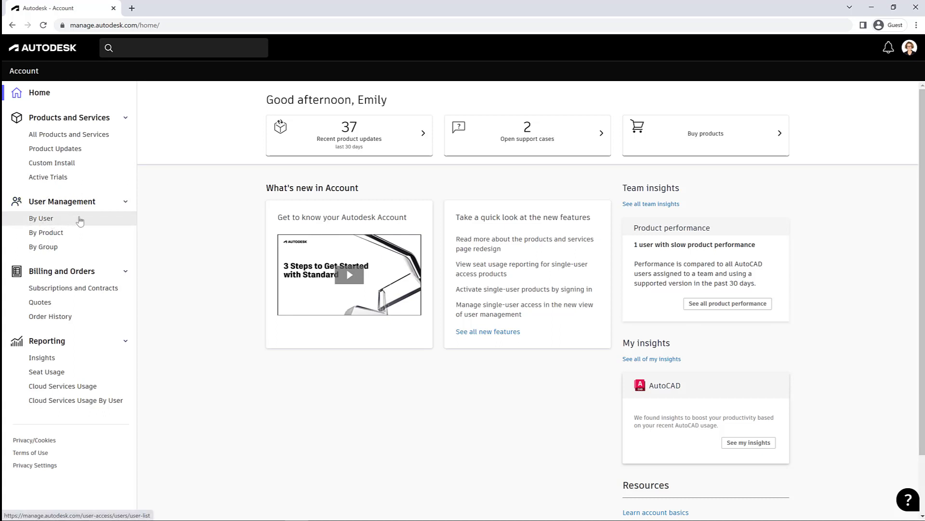
Step: Show User Management by User, listing the team's 13 users with roles and verified statuses
{"action": "left_click", "coordinate": [40, 218]}
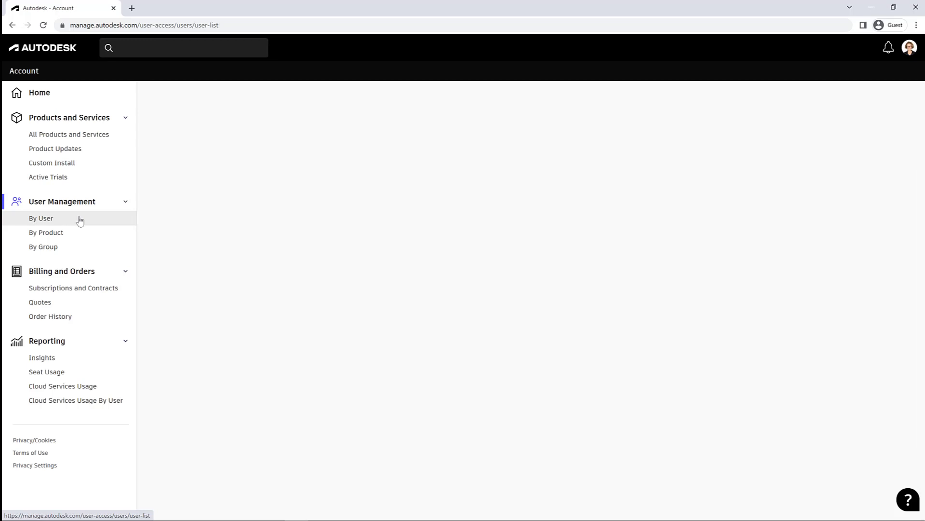
{"action": "left_click", "coordinate": [40, 218]}
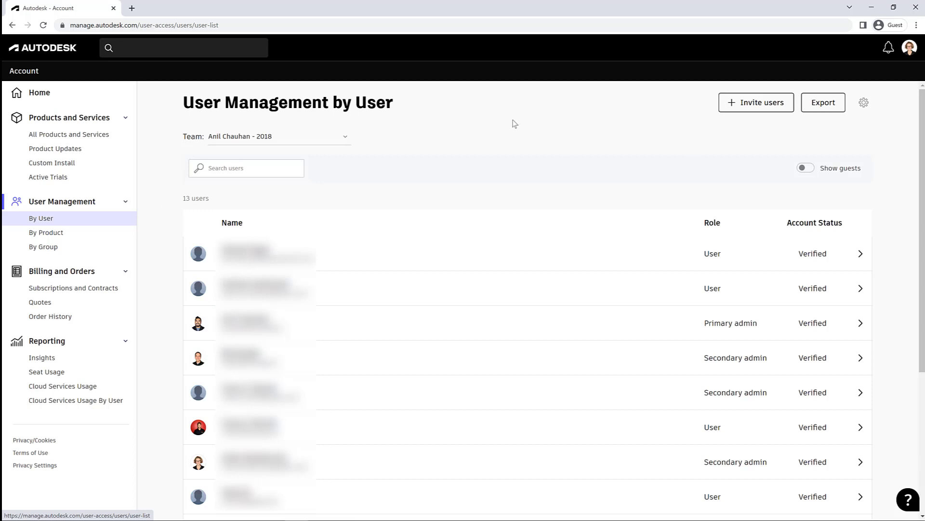
{"action": "mouse_move", "coordinate": [397, 106]}
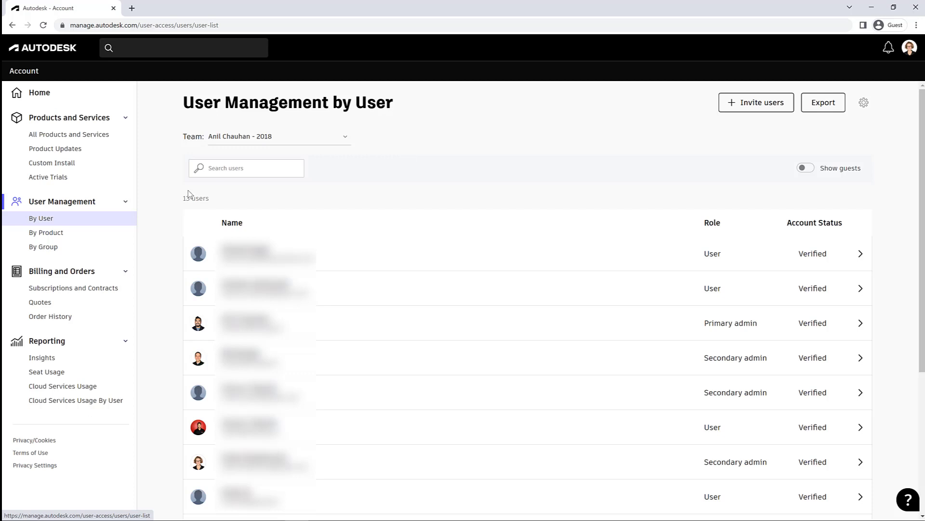
{"action": "scroll", "scroll_direction": "down", "scroll_amount": 3}
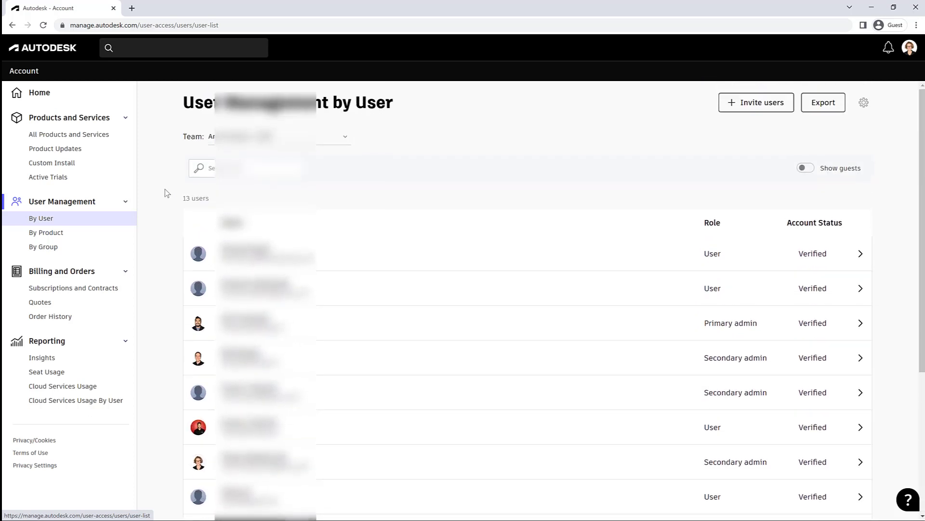
{"action": "double_click", "coordinate": [195, 198]}
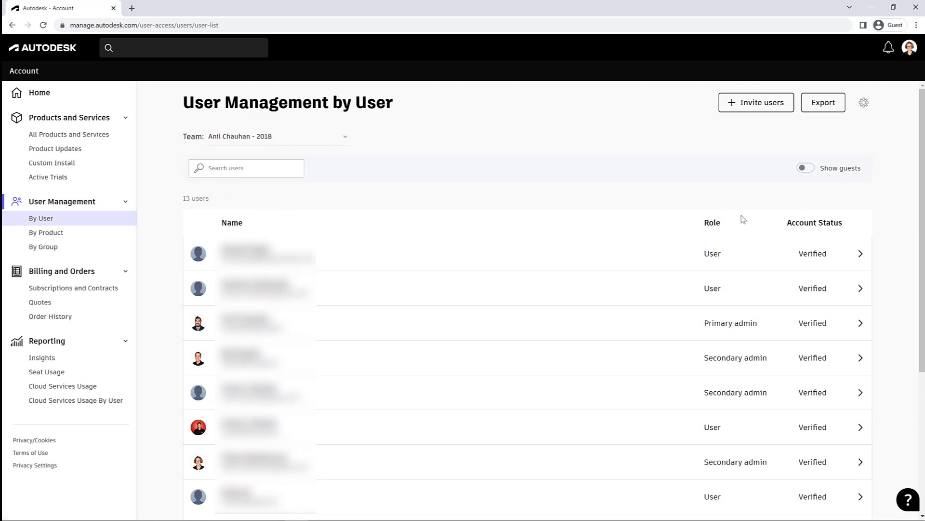
{"action": "mouse_move", "coordinate": [674, 224]}
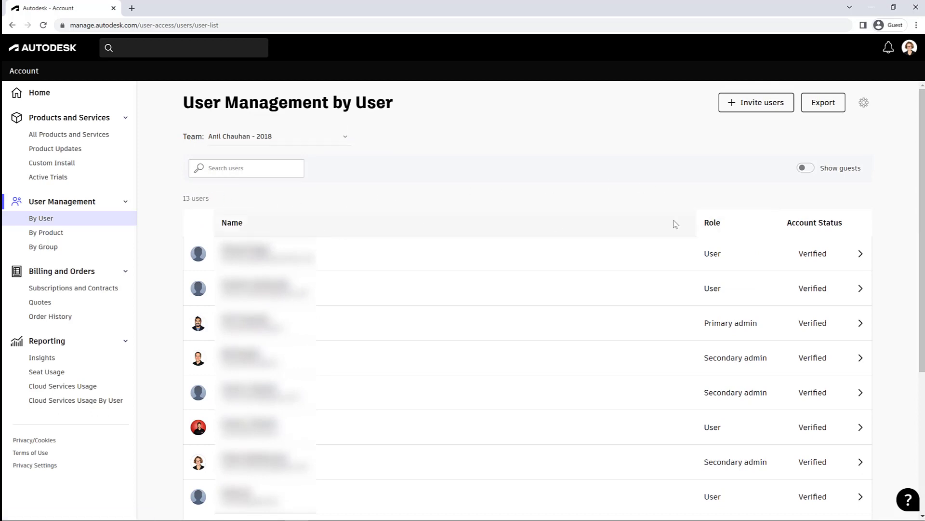
{"action": "scroll", "scroll_direction": "down", "scroll_amount": 3}
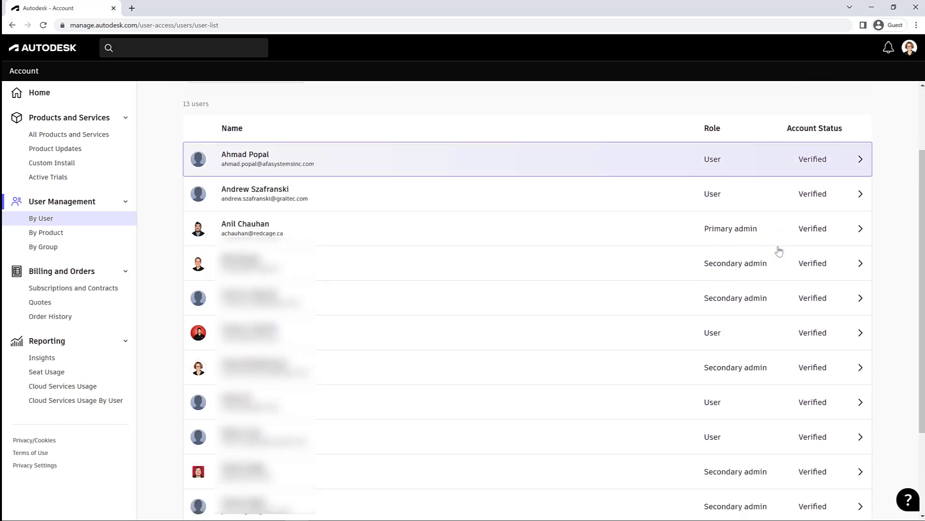
{"action": "scroll", "scroll_direction": "down", "scroll_amount": 3}
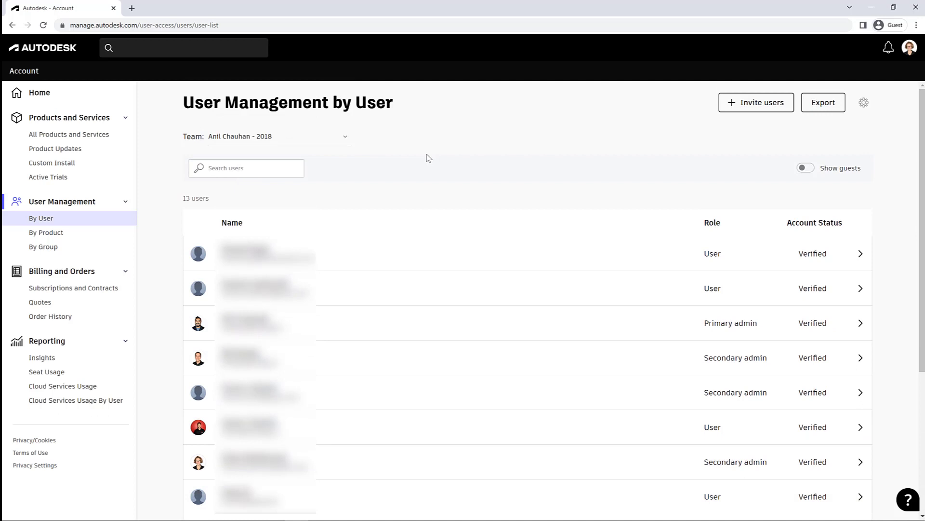
{"action": "mouse_move", "coordinate": [553, 132]}
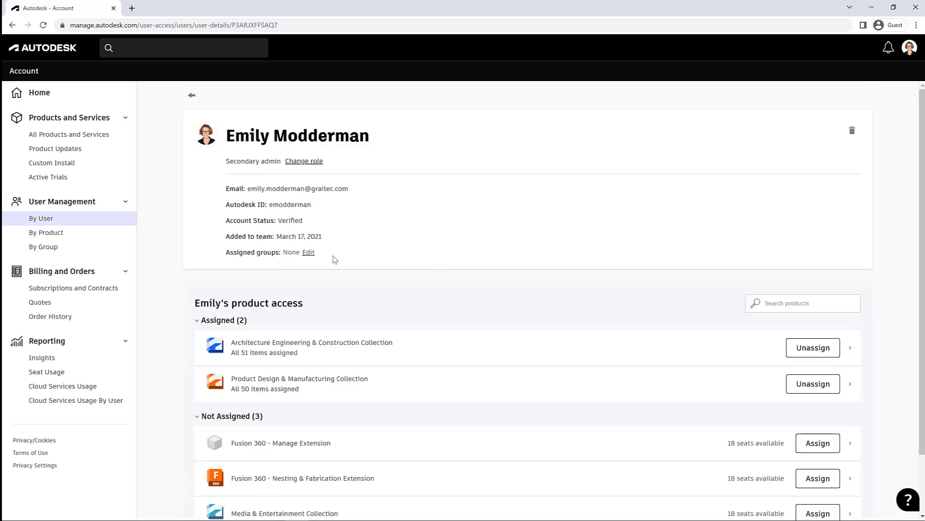
{"action": "mouse_move", "coordinate": [480, 200]}
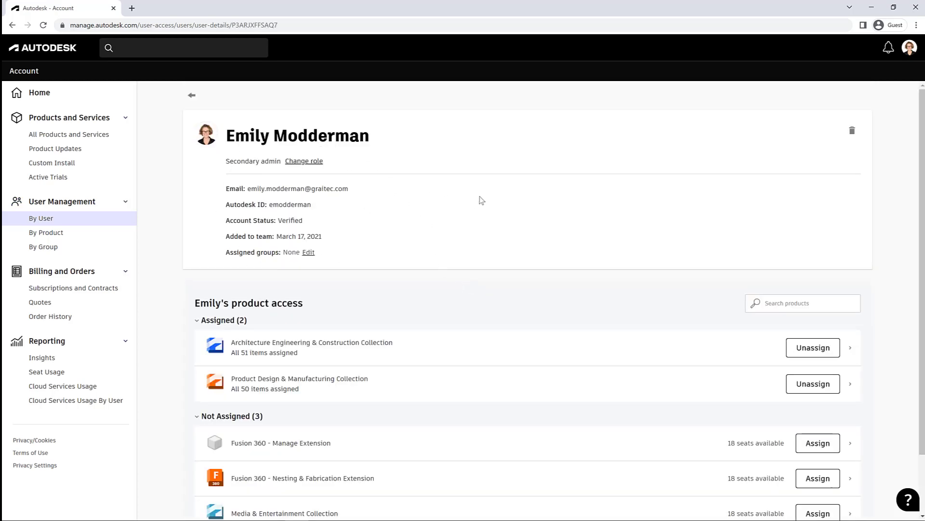
{"action": "scroll", "scroll_direction": "down", "scroll_amount": 3}
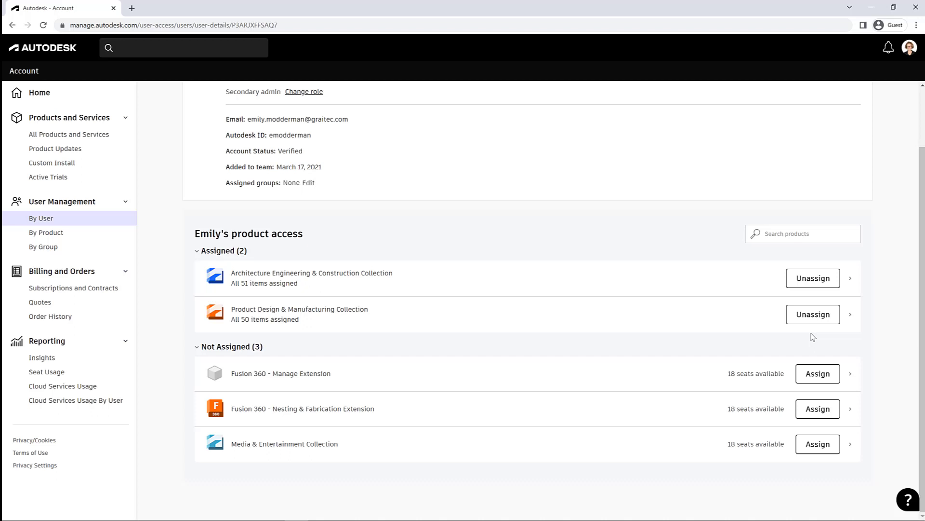
{"action": "mouse_move", "coordinate": [817, 444]}
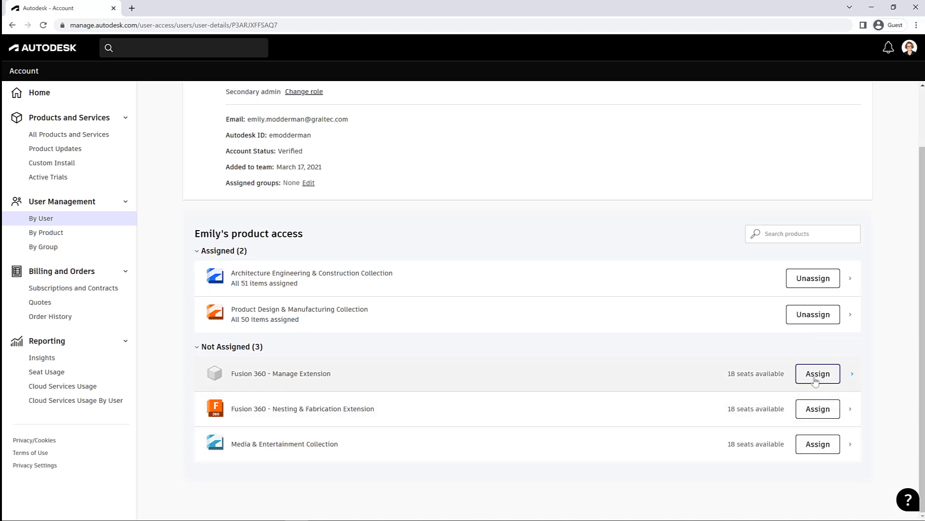
{"action": "mouse_move", "coordinate": [515, 349]}
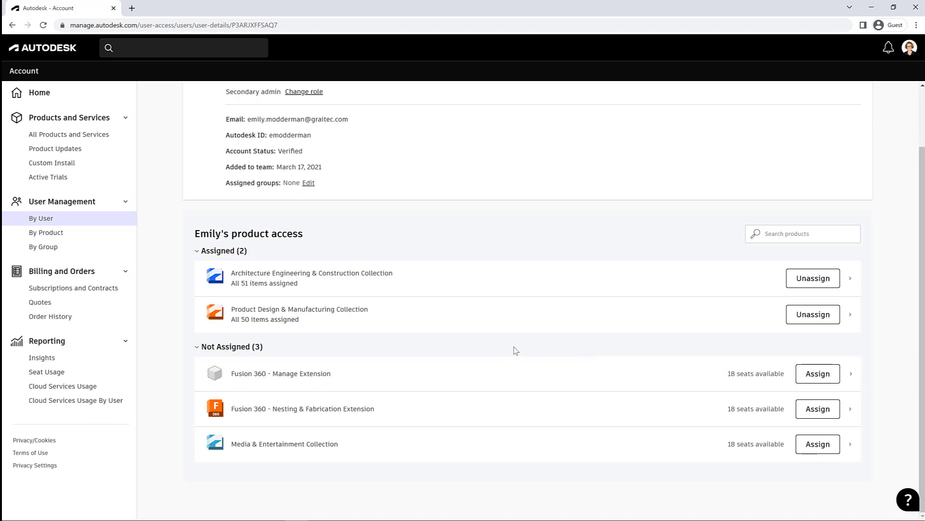
{"action": "mouse_move", "coordinate": [159, 258]}
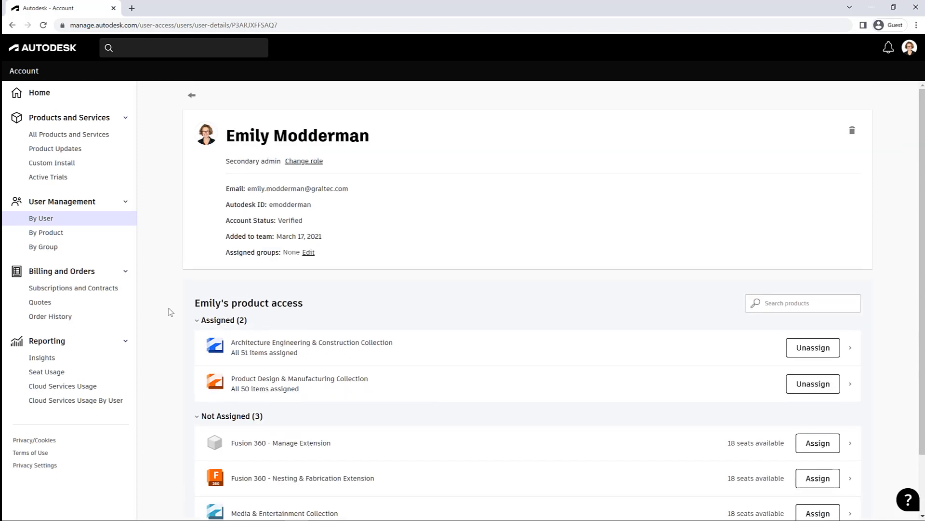
{"action": "mouse_move", "coordinate": [852, 132]}
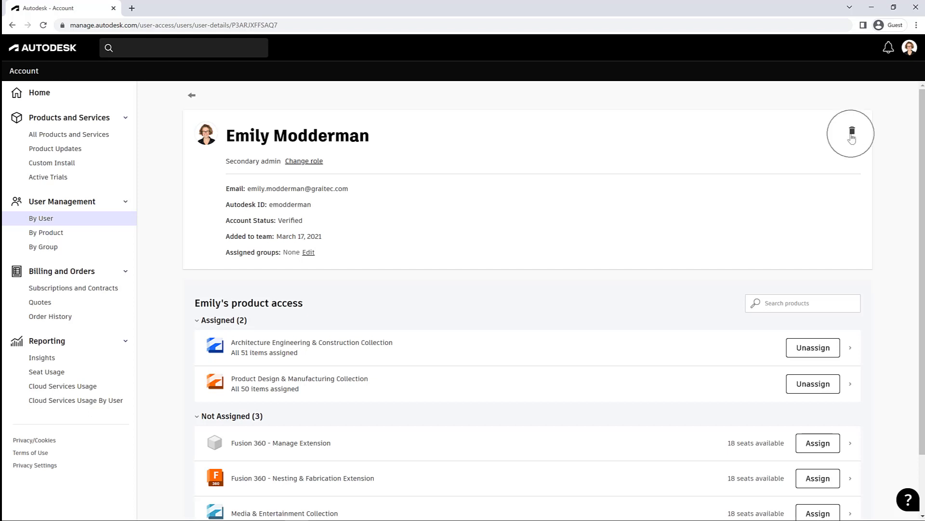
{"action": "mouse_move", "coordinate": [839, 139]}
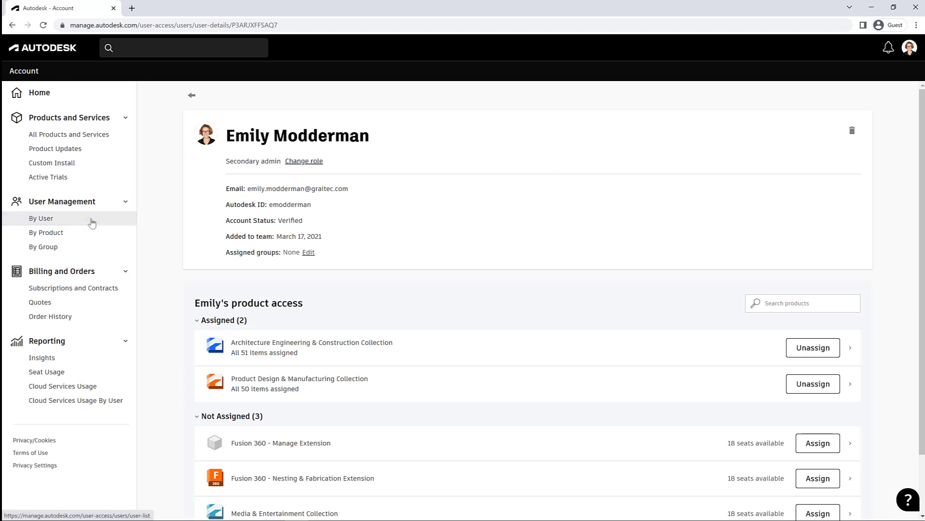
{"action": "left_click", "coordinate": [40, 218]}
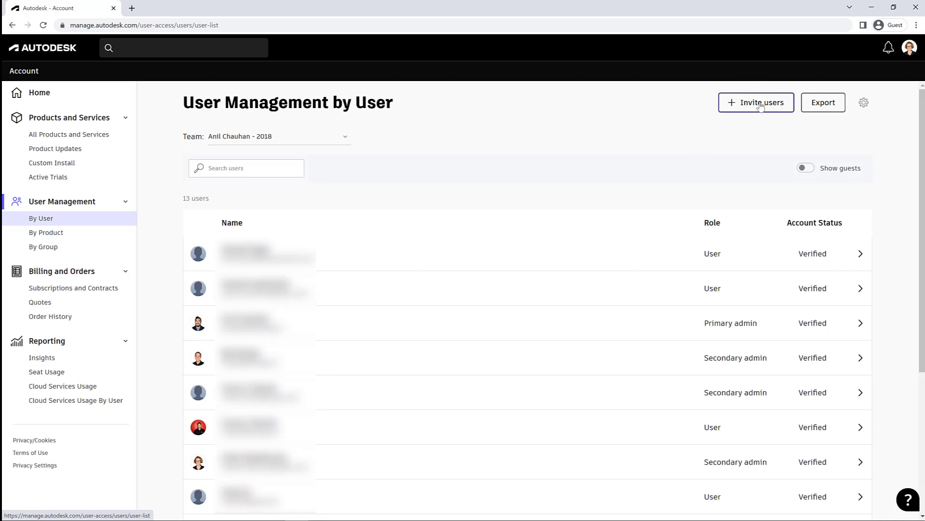
Step: Start inviting users and show the Import option for uploading a CSV of users
{"action": "left_click", "coordinate": [760, 102]}
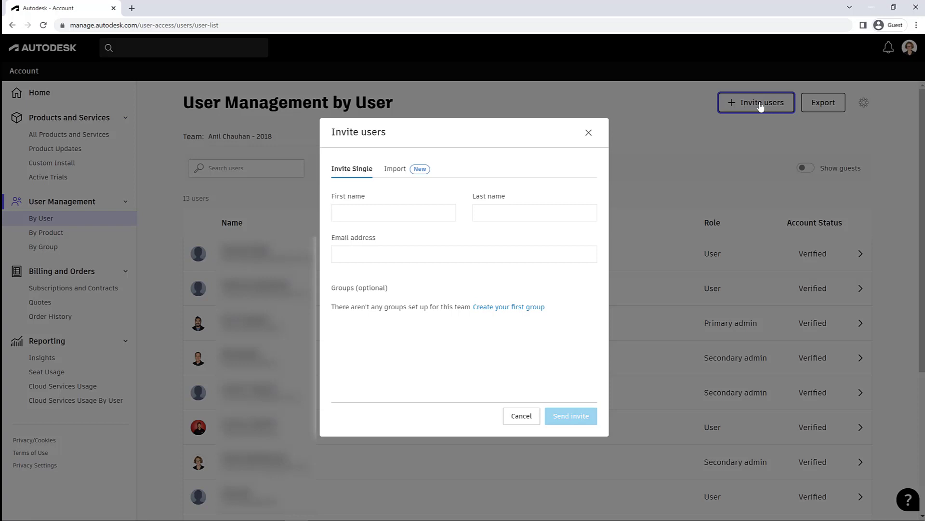
{"action": "mouse_move", "coordinate": [589, 132]}
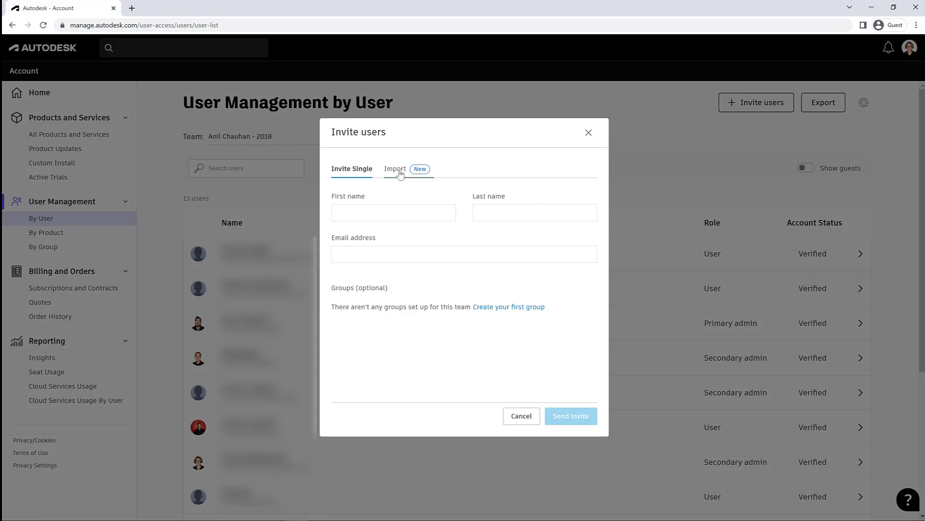
{"action": "left_click", "coordinate": [395, 169]}
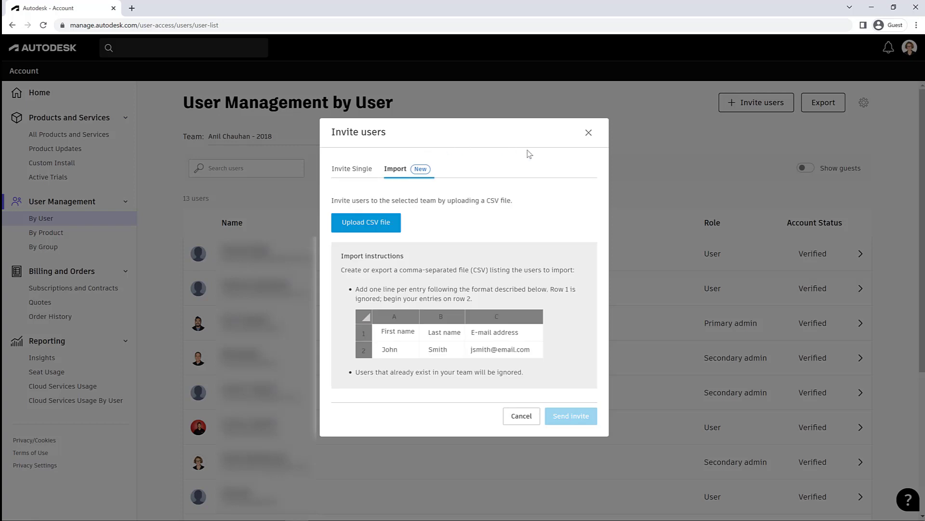
{"action": "mouse_move", "coordinate": [377, 144]}
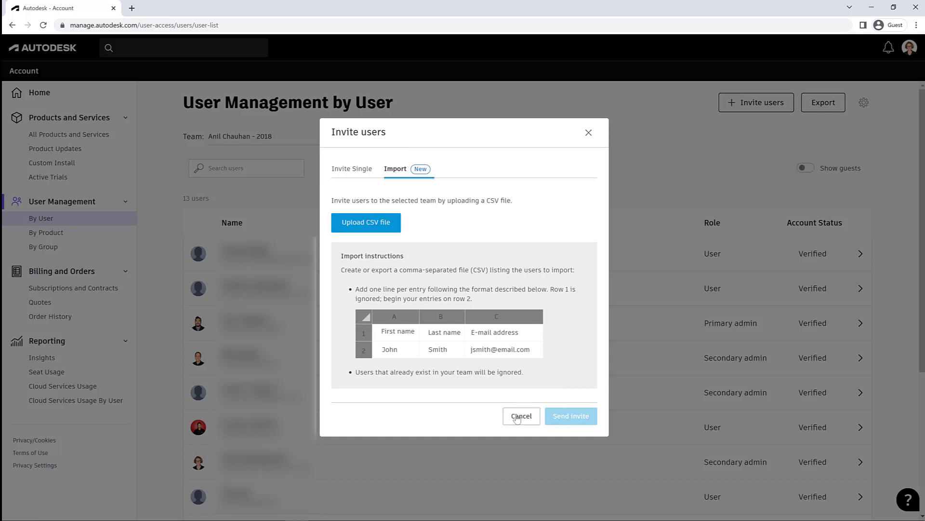
Step: Fill in the single-user invite with first name Neue, last name Van User and a gmail address
{"action": "left_click", "coordinate": [351, 168]}
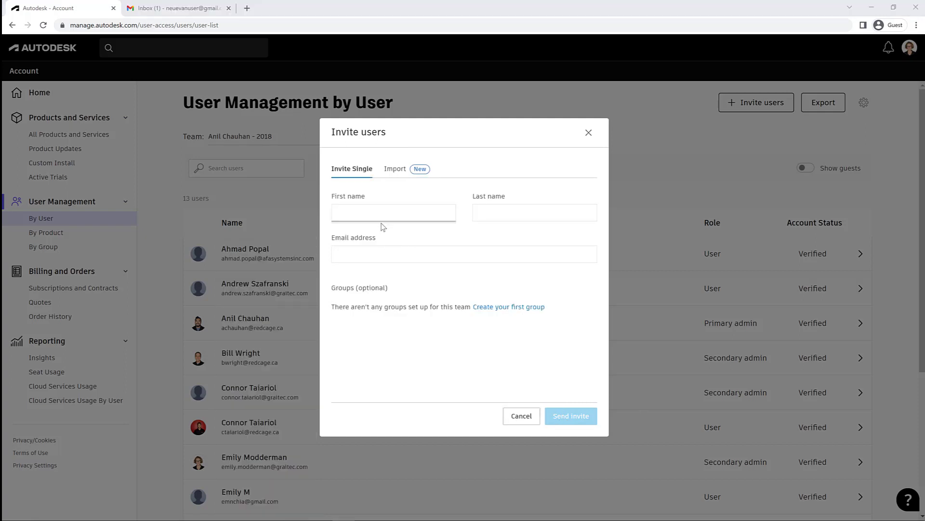
{"action": "left_click", "coordinate": [394, 212]}
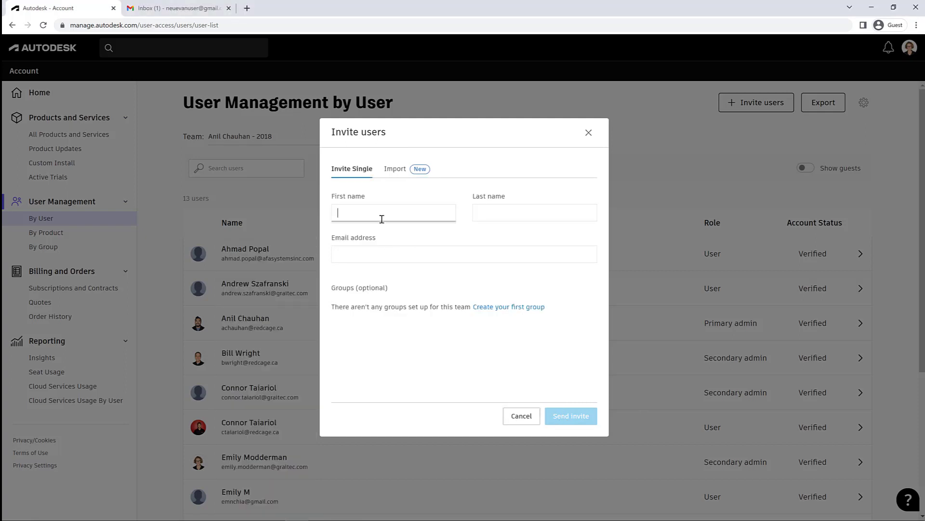
{"action": "type", "text": "Neu"}
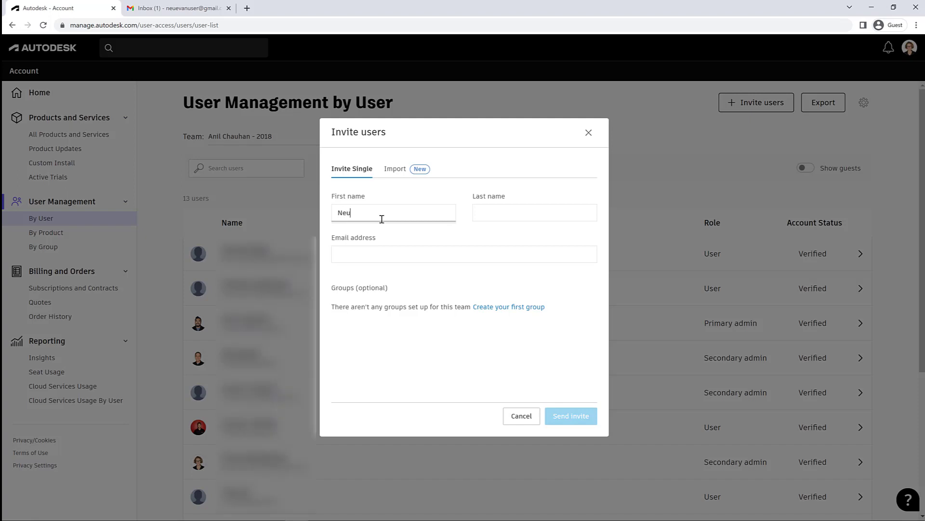
{"action": "type", "text": "v"}
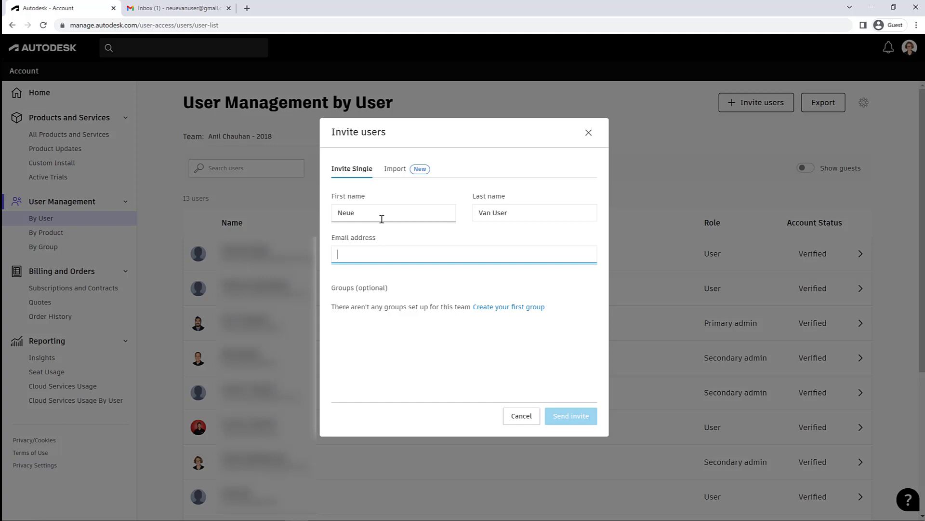
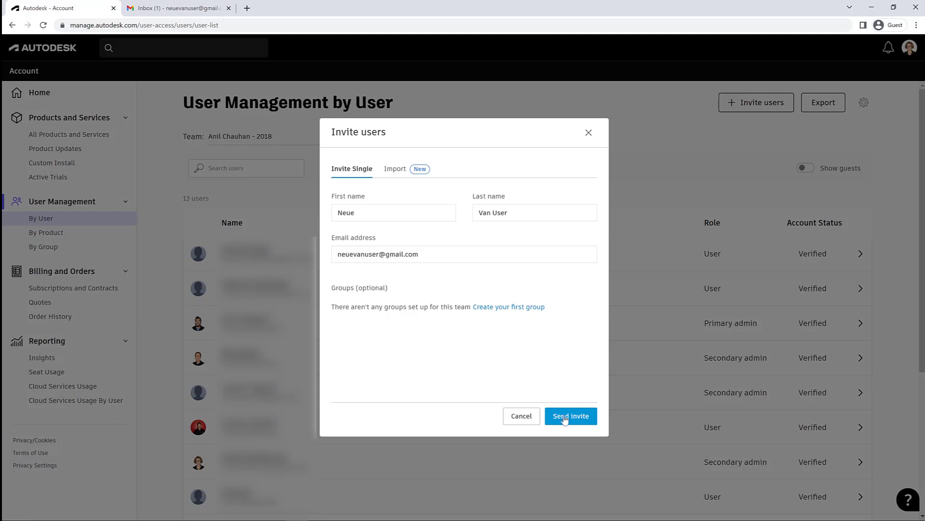
Step: Send the invitation and dismiss the confirmation so Neue Van User appears as Invited
{"action": "left_click", "coordinate": [571, 416]}
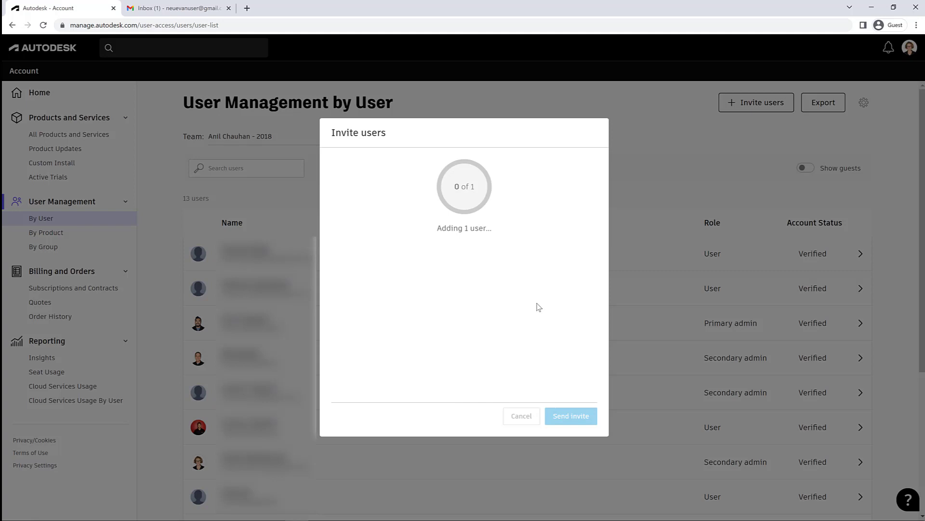
{"action": "left_click", "coordinate": [571, 415]}
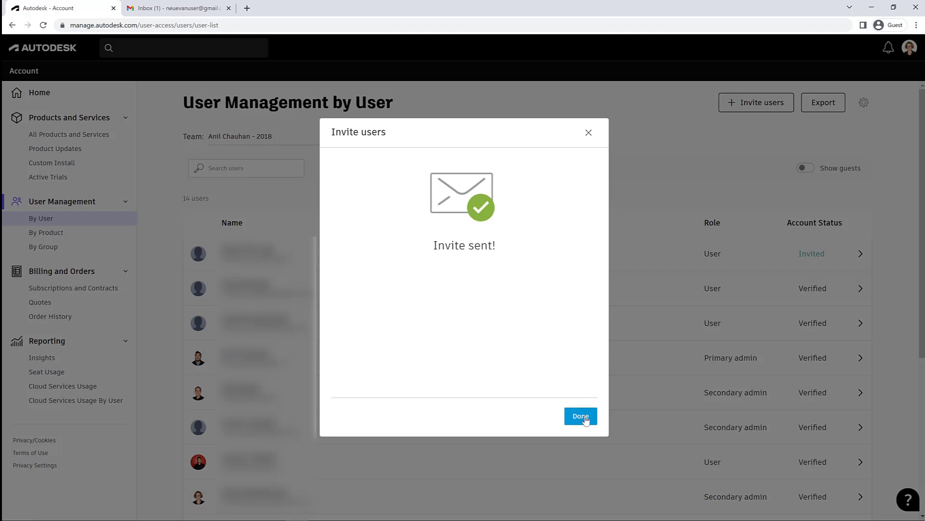
{"action": "left_click", "coordinate": [581, 416]}
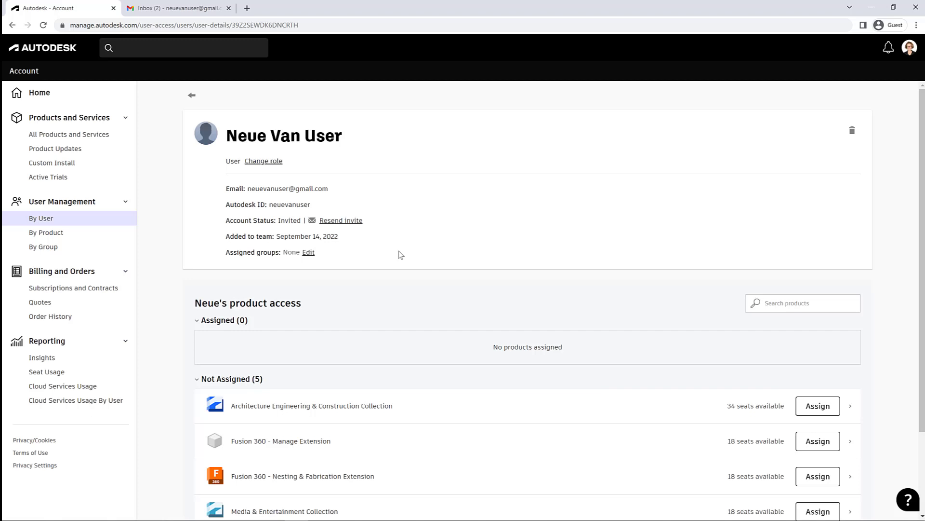
{"action": "scroll", "scroll_direction": "down", "scroll_amount": 3}
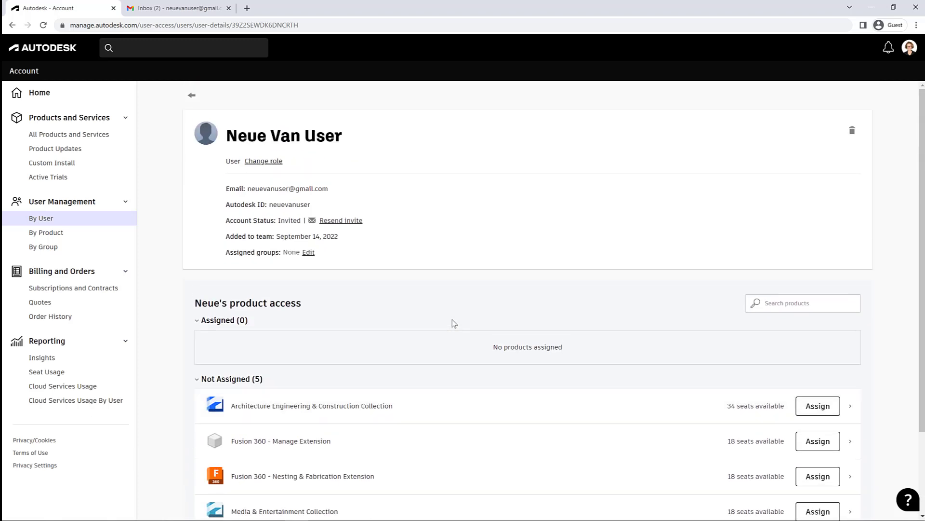
{"action": "left_click", "coordinate": [263, 161]}
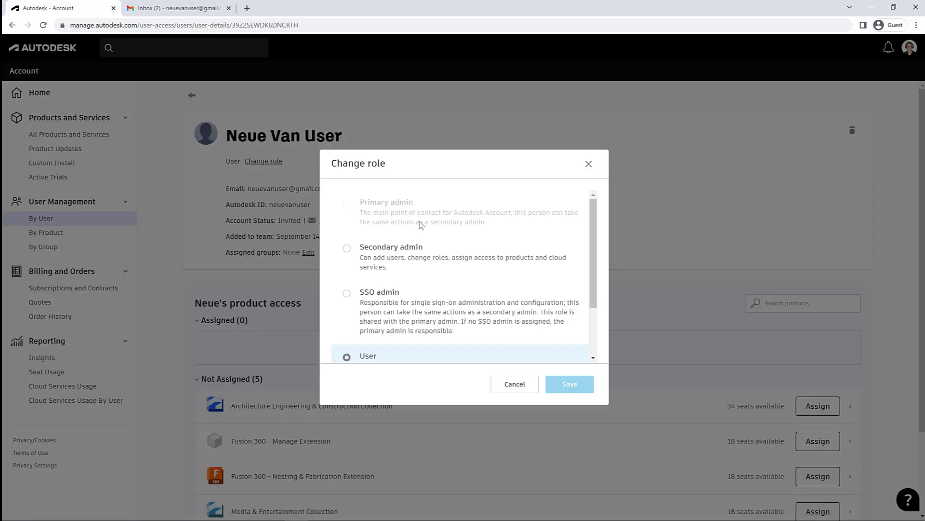
{"action": "scroll", "scroll_direction": "down", "scroll_amount": 3}
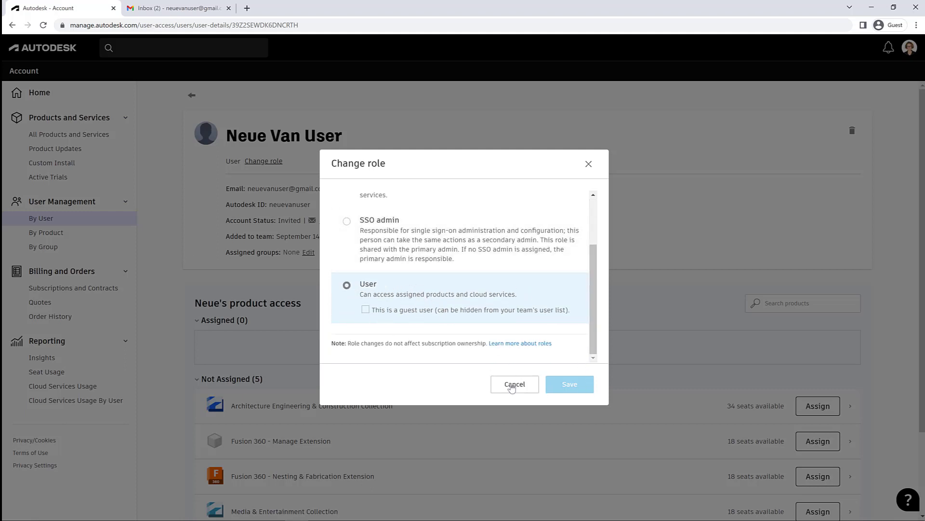
{"action": "left_click", "coordinate": [515, 384]}
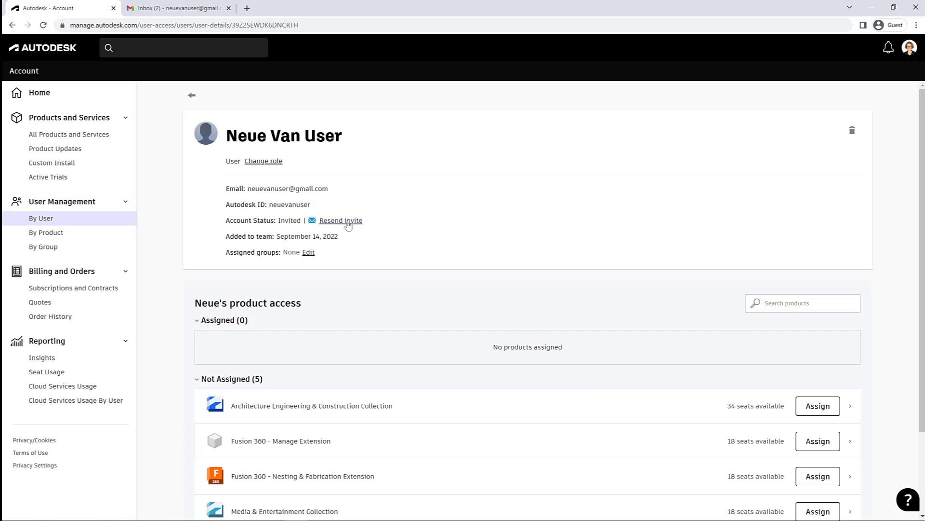
{"action": "mouse_move", "coordinate": [445, 226]}
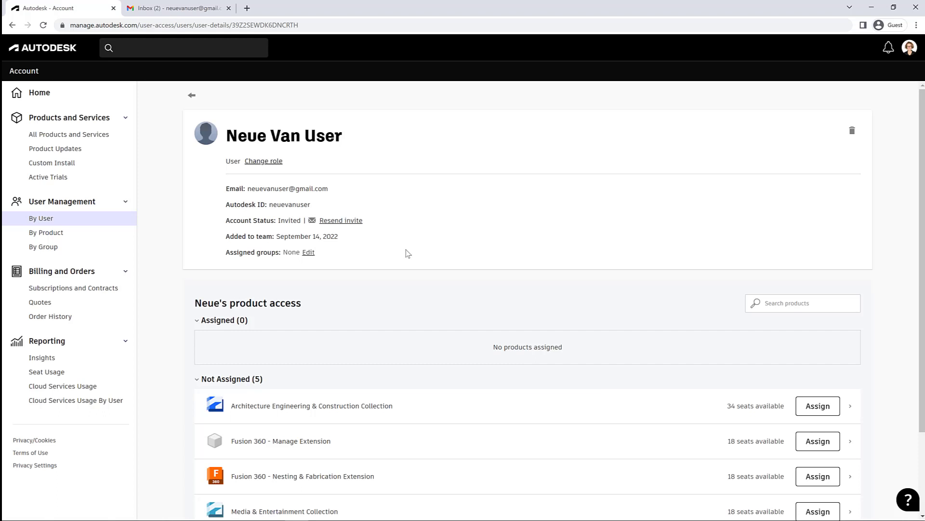
Step: Assign the Media & Entertainment Collection to Neue, then unassign it again
{"action": "scroll", "scroll_direction": "down", "scroll_amount": 3}
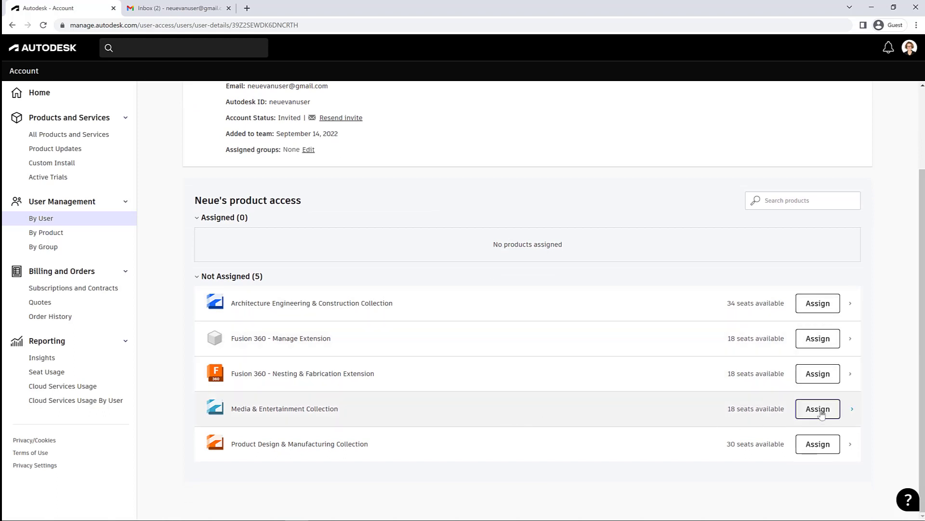
{"action": "left_click", "coordinate": [817, 409]}
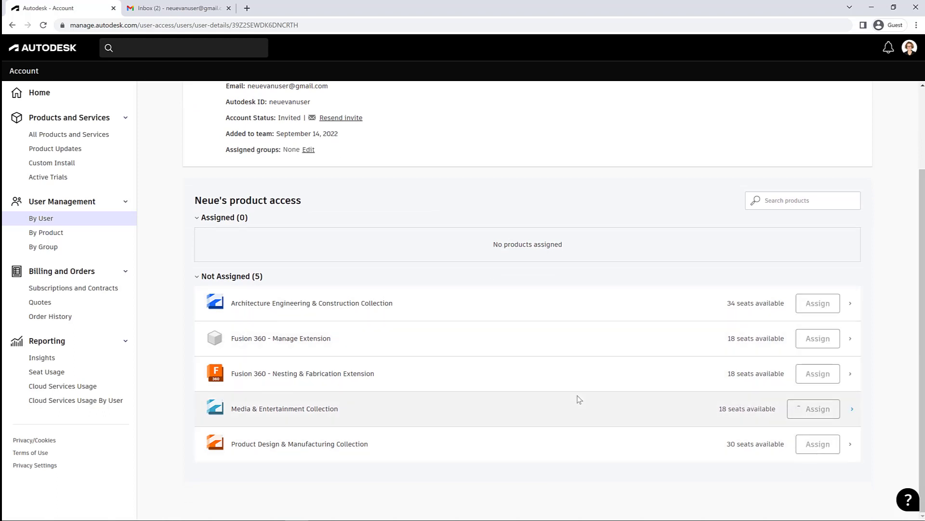
{"action": "left_click", "coordinate": [814, 409]}
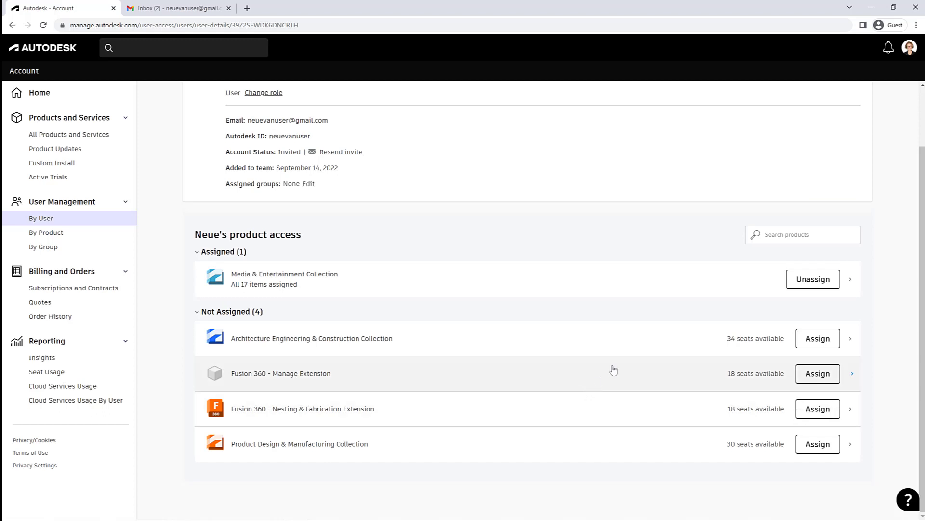
{"action": "mouse_move", "coordinate": [338, 280]}
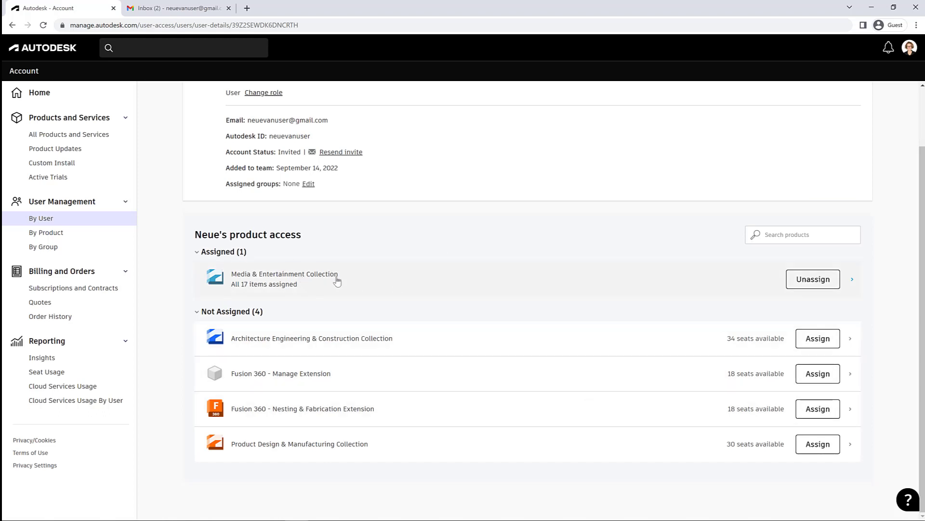
{"action": "left_click", "coordinate": [812, 280]}
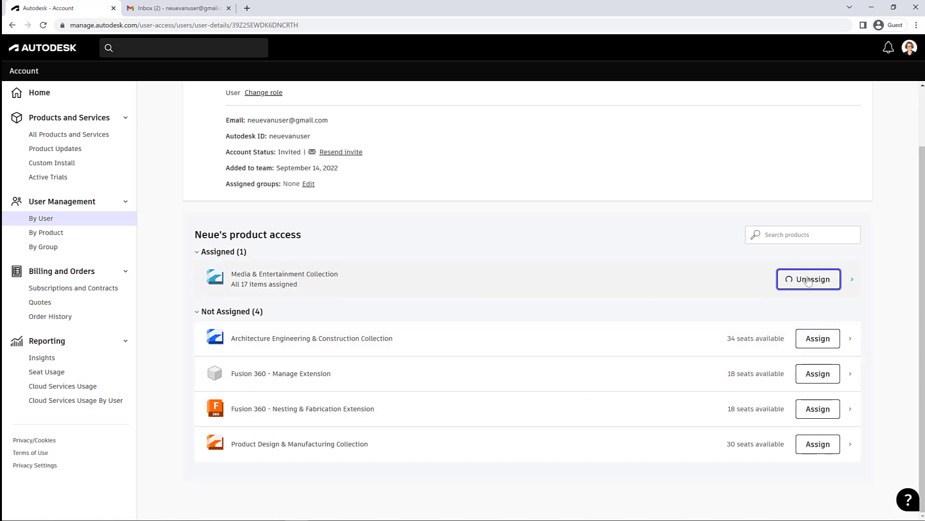
{"action": "left_click", "coordinate": [808, 280]}
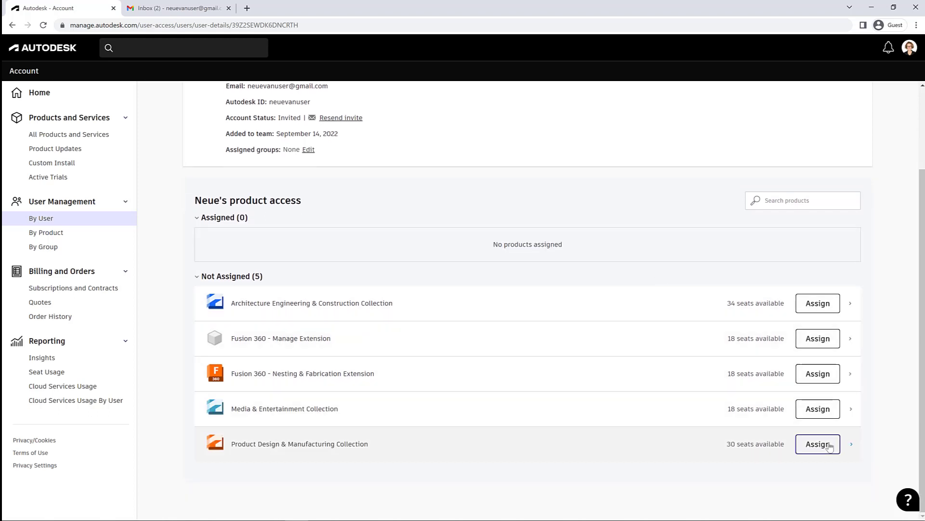
Step: Assign the Product Design & Manufacturing Collection to Neue and switch to the invited user's inbox
{"action": "left_click", "coordinate": [817, 443]}
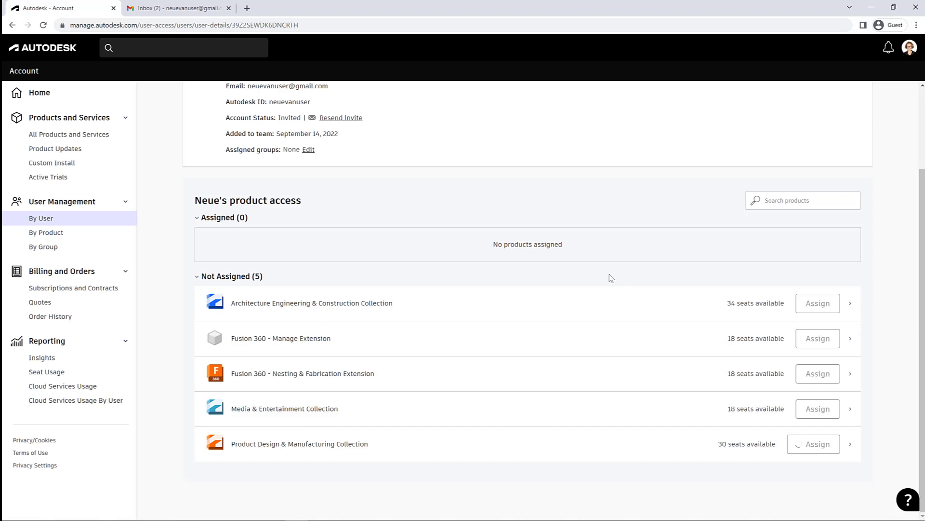
{"action": "left_click", "coordinate": [818, 443]}
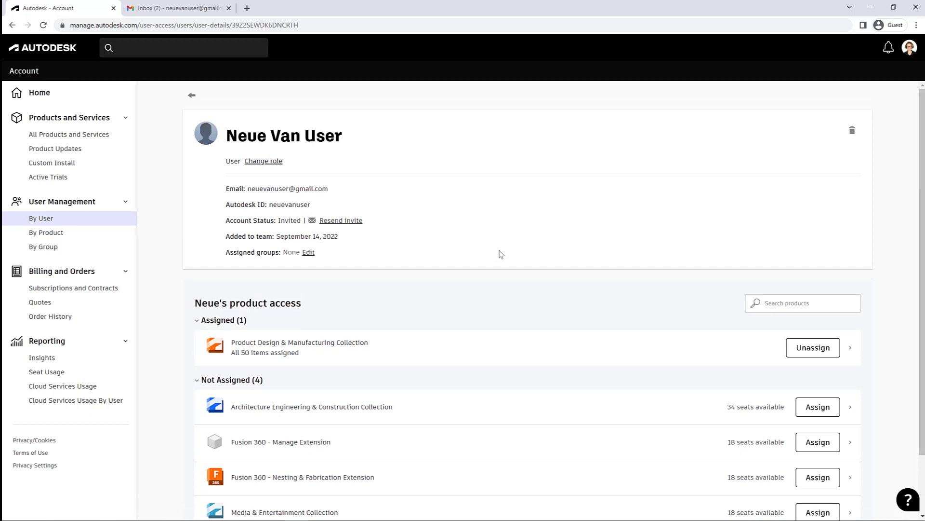
{"action": "mouse_move", "coordinate": [526, 234]}
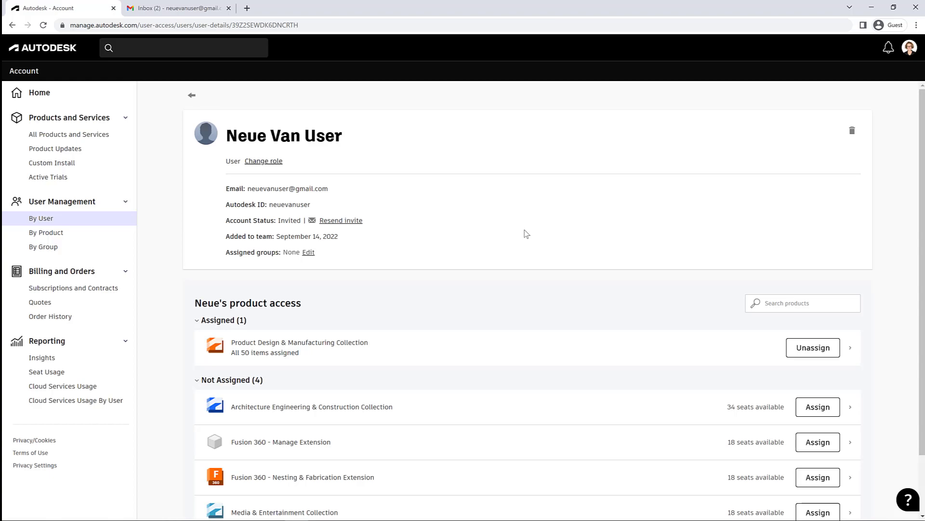
{"action": "left_click", "coordinate": [180, 8]}
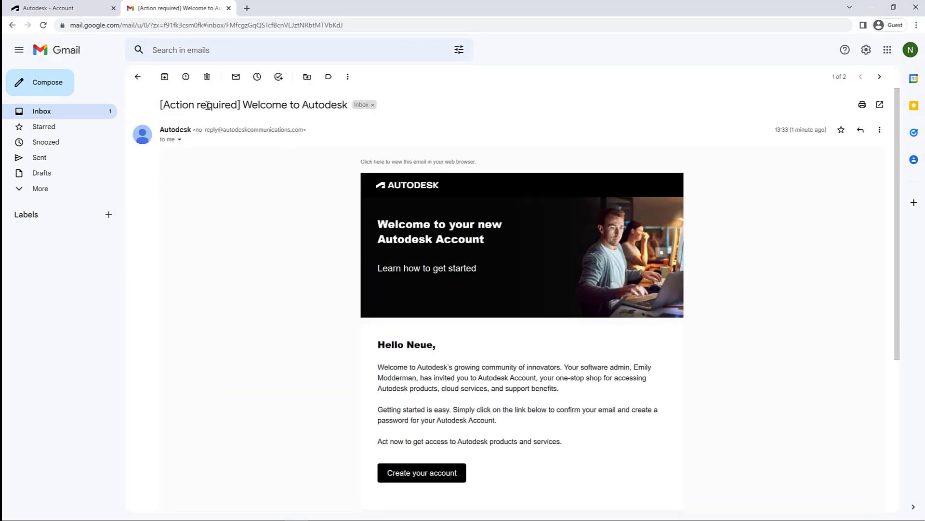
{"action": "mouse_move", "coordinate": [709, 239]}
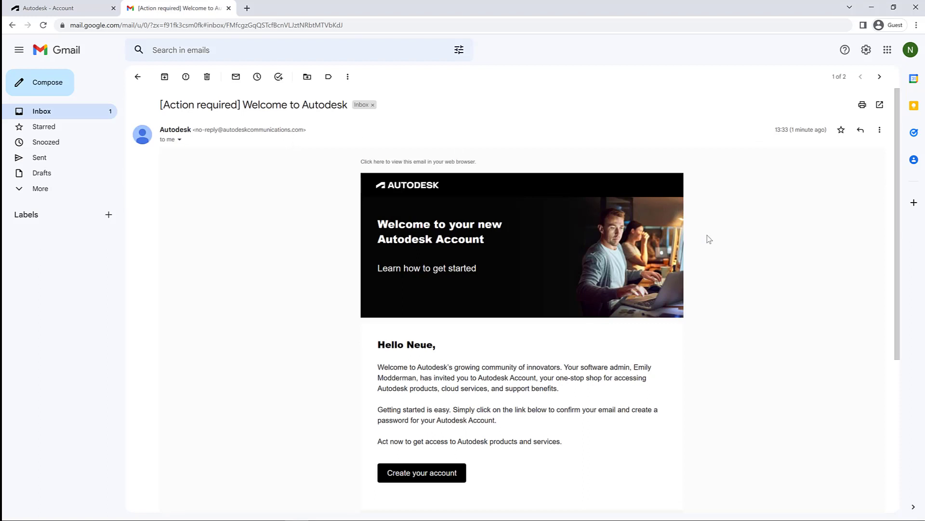
Step: Follow the Create your account link in the Welcome to Autodesk invitation email
{"action": "scroll", "scroll_direction": "down", "scroll_amount": 3}
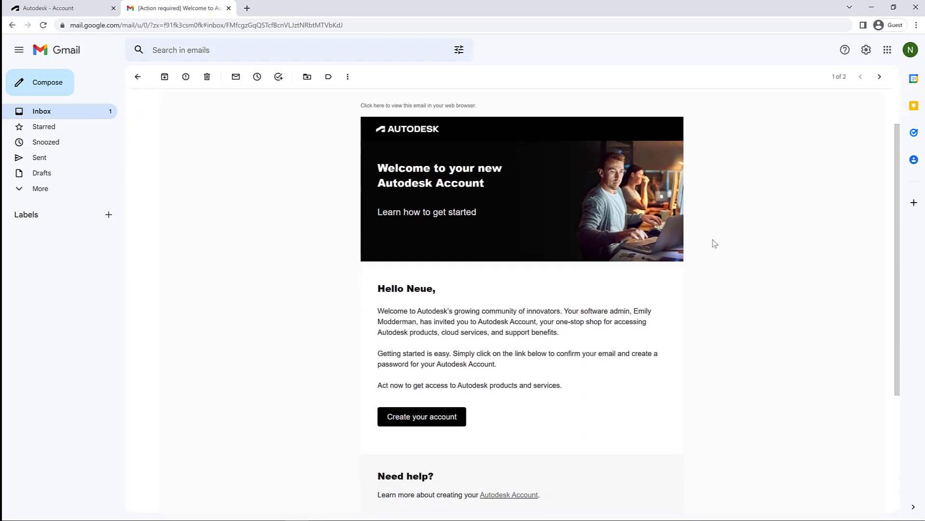
{"action": "scroll", "scroll_direction": "down", "scroll_amount": 3}
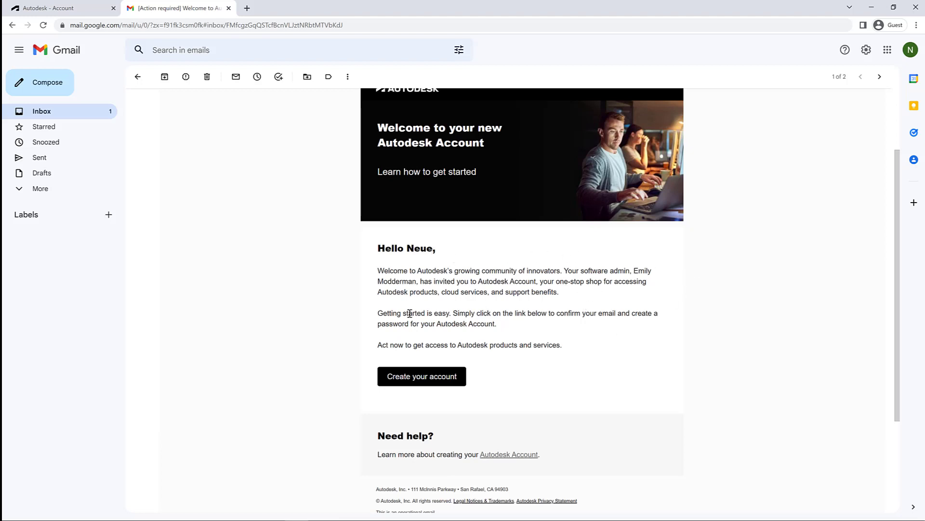
{"action": "scroll", "scroll_direction": "down", "scroll_amount": 3}
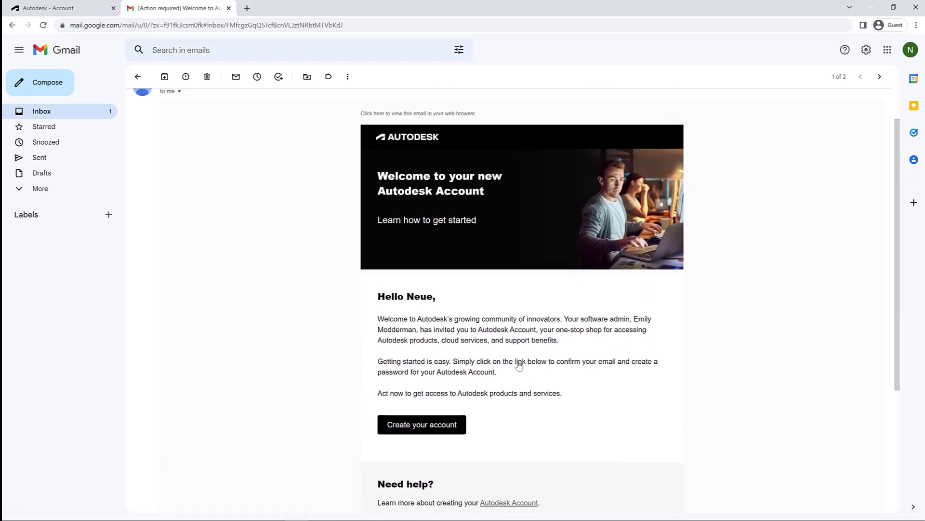
{"action": "left_click", "coordinate": [422, 424]}
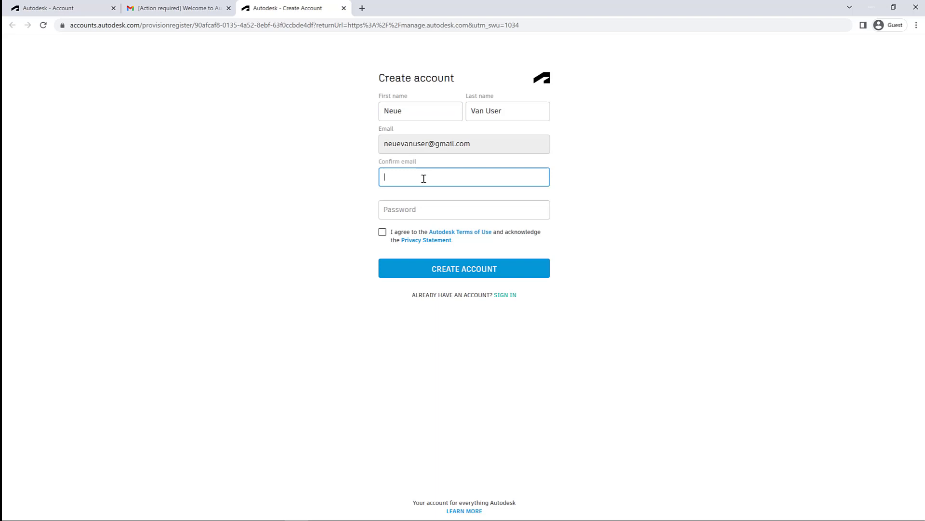
{"action": "type", "text": "neuev"}
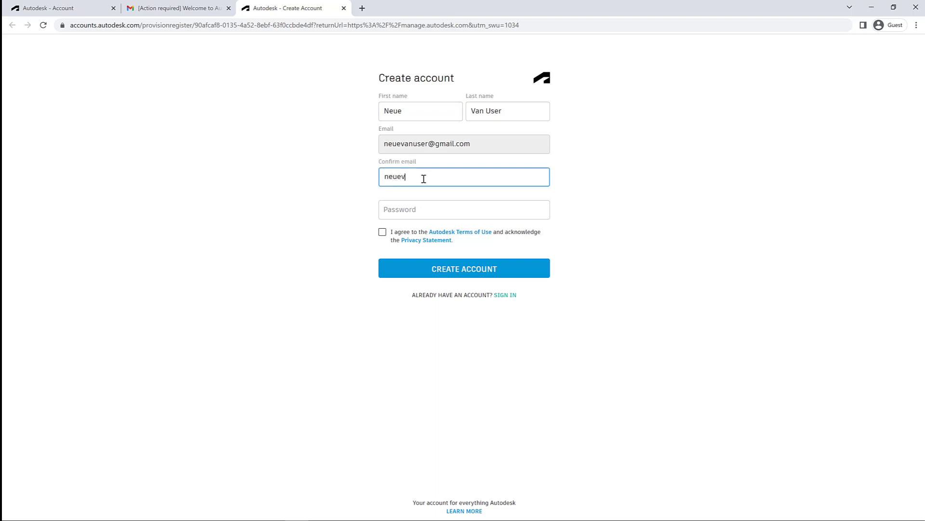
{"action": "type", "text": "•••••••"}
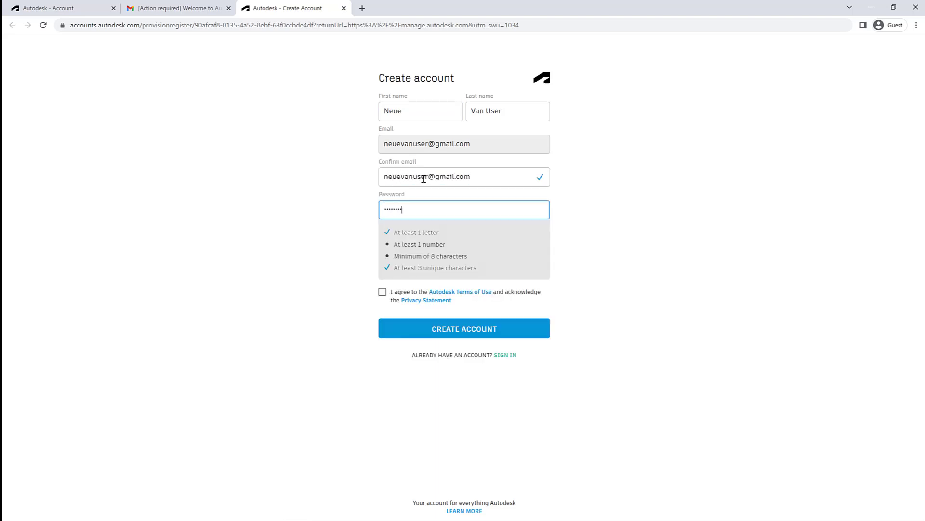
{"action": "left_click", "coordinate": [463, 328]}
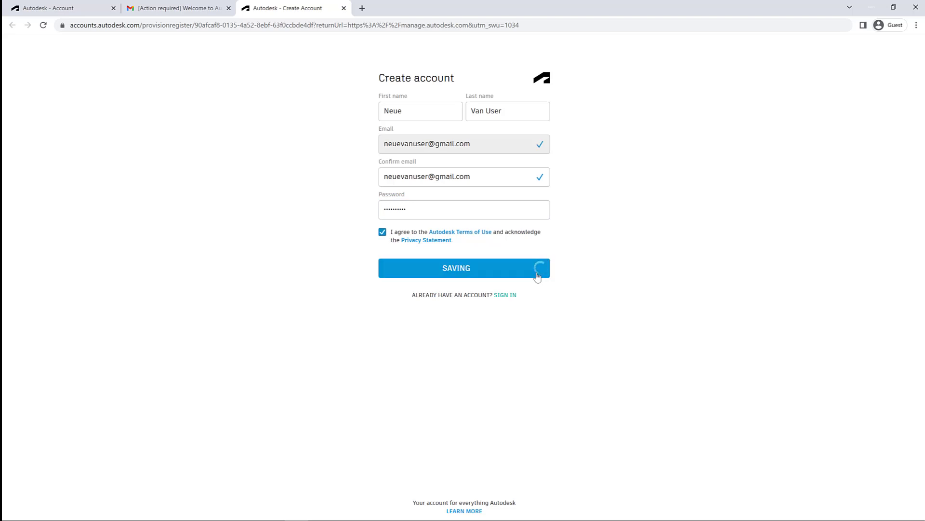
{"action": "left_click", "coordinate": [464, 268]}
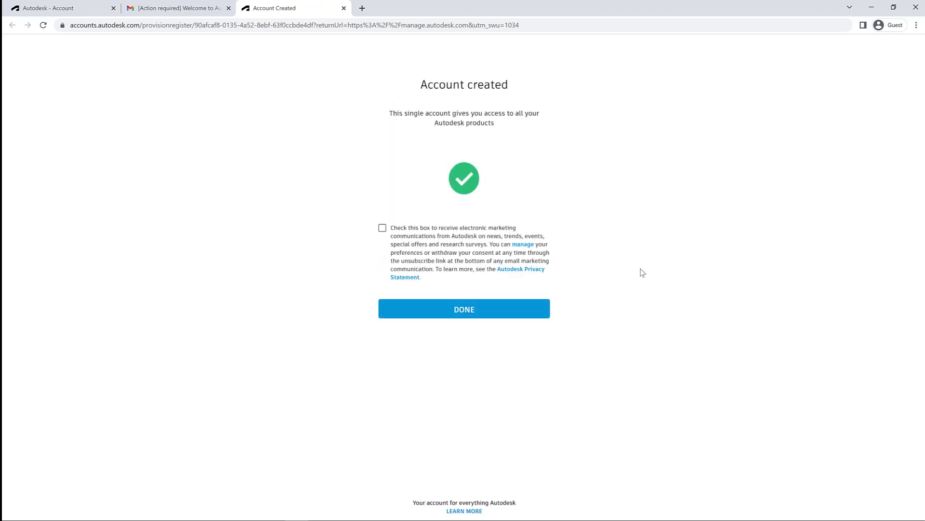
{"action": "mouse_move", "coordinate": [396, 222]}
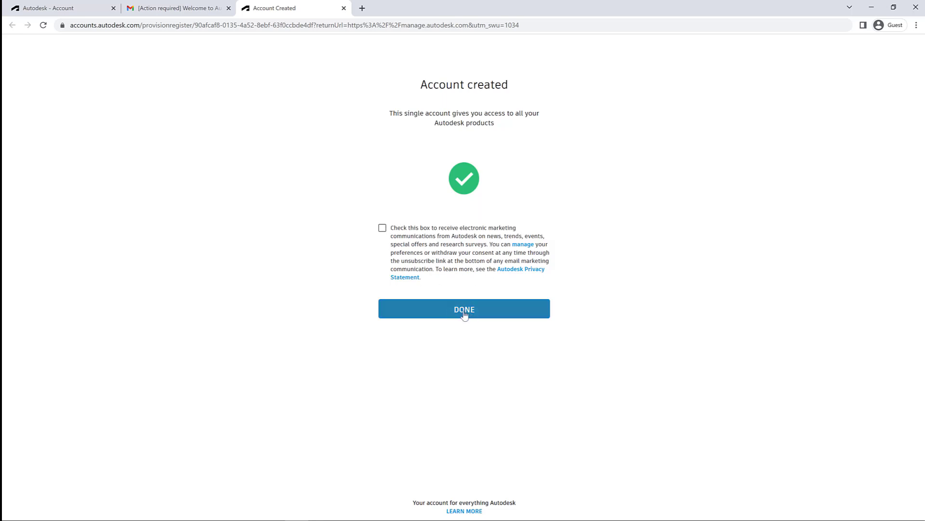
{"action": "left_click", "coordinate": [464, 308]}
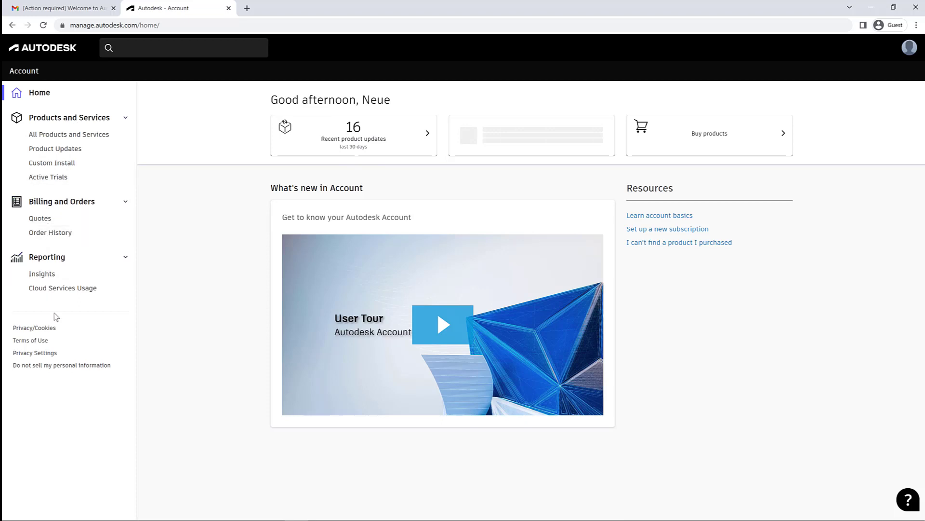
{"action": "mouse_move", "coordinate": [130, 110]}
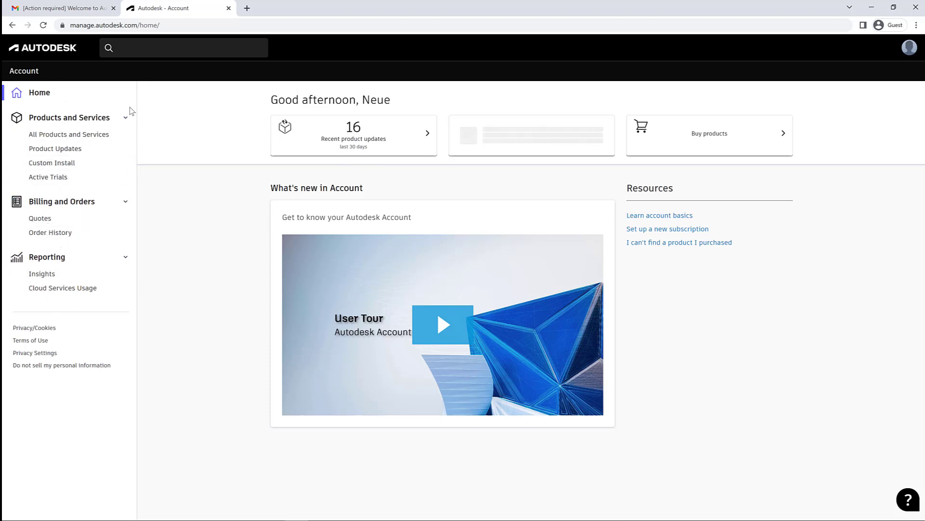
{"action": "mouse_move", "coordinate": [35, 220]}
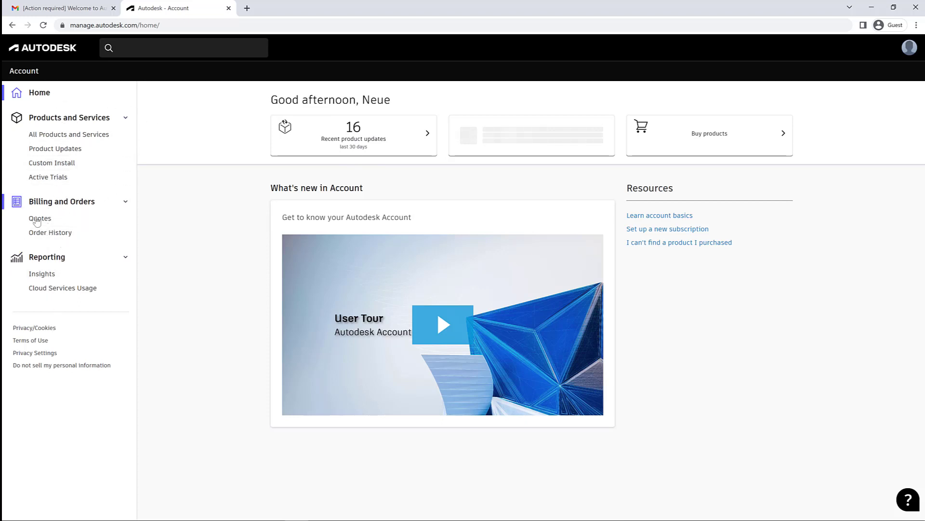
Step: Show the Quotes page under Billing and Orders, which lists no quotes
{"action": "left_click", "coordinate": [39, 218]}
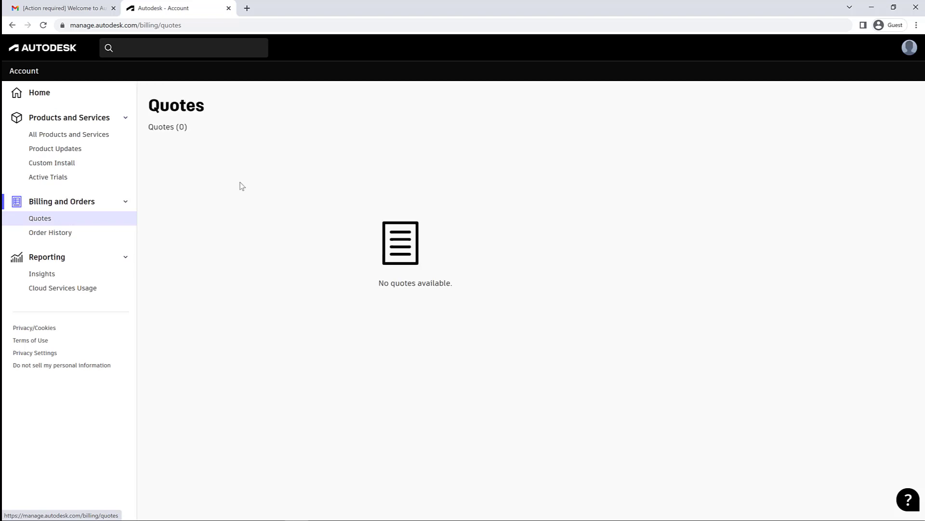
{"action": "mouse_move", "coordinate": [86, 140]}
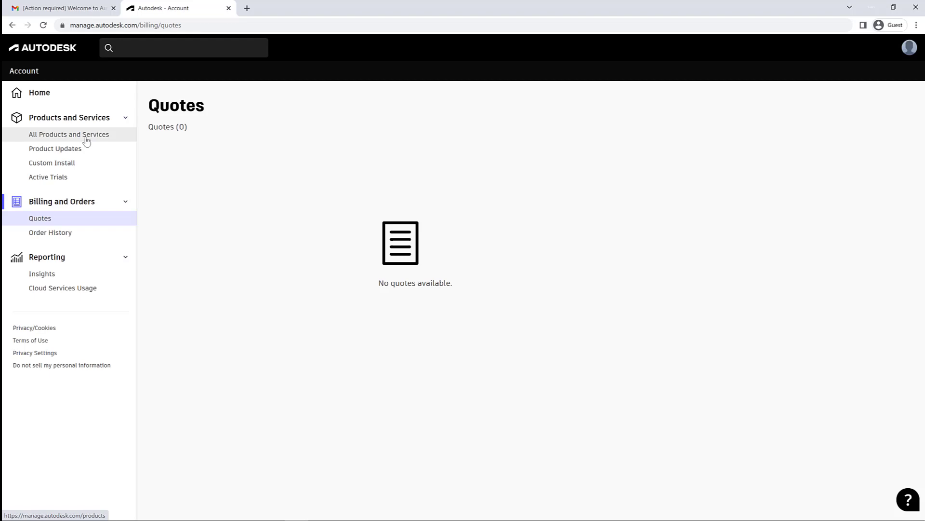
Step: Search All Products and Services for 'Inventor', dismissing the new product view tips
{"action": "left_click", "coordinate": [70, 134]}
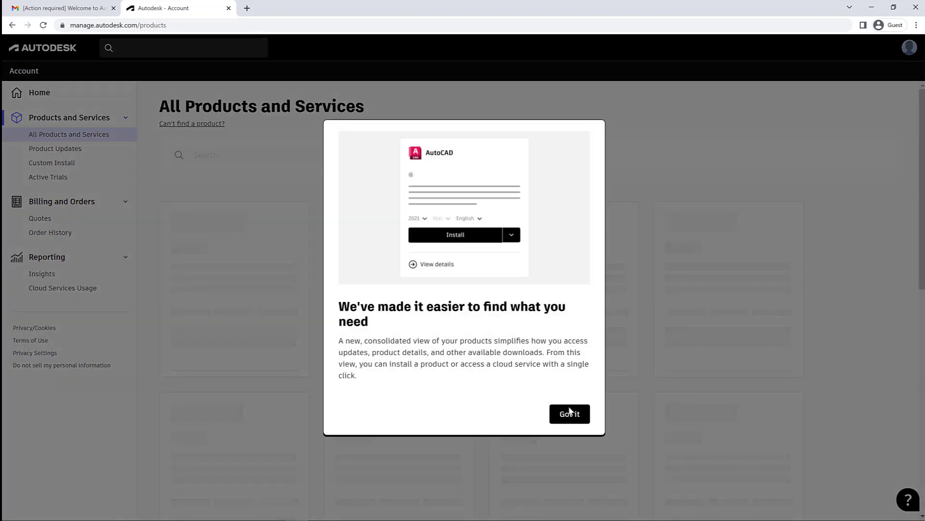
{"action": "left_click", "coordinate": [570, 414]}
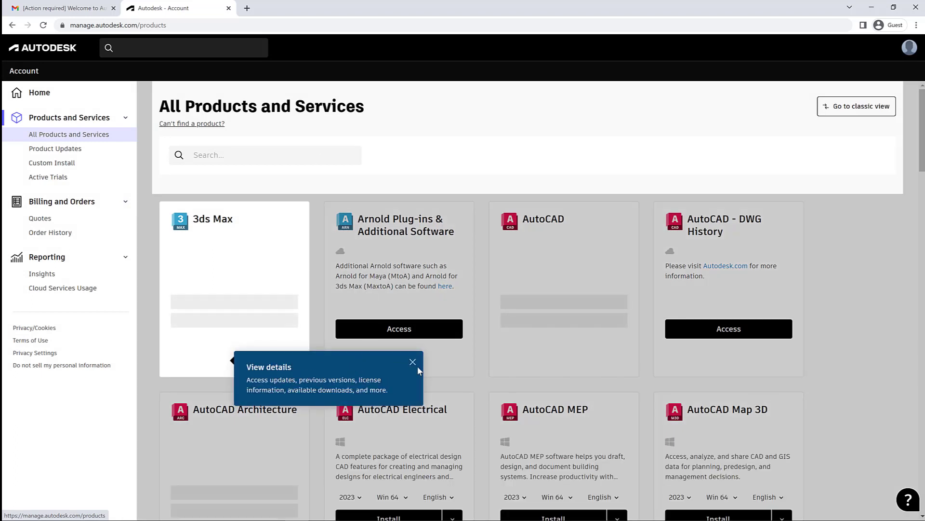
{"action": "left_click", "coordinate": [413, 361]}
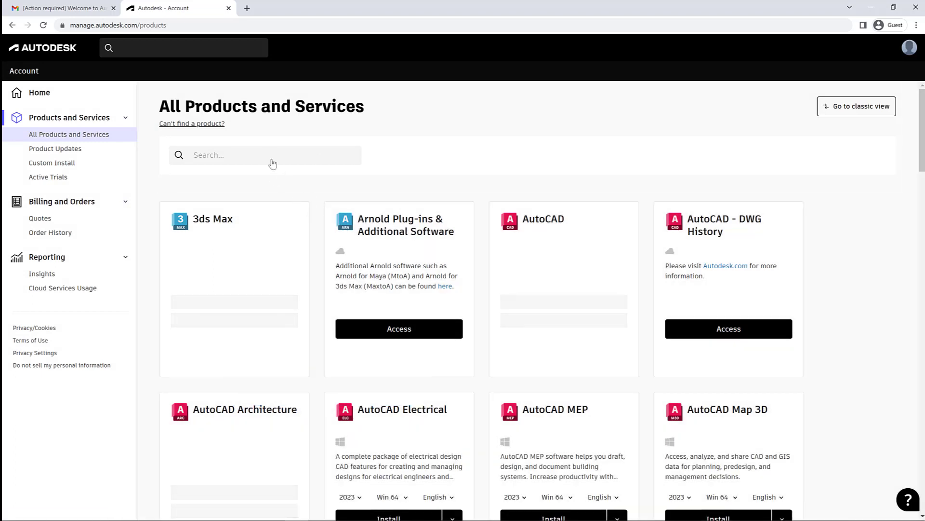
{"action": "left_click", "coordinate": [268, 154]}
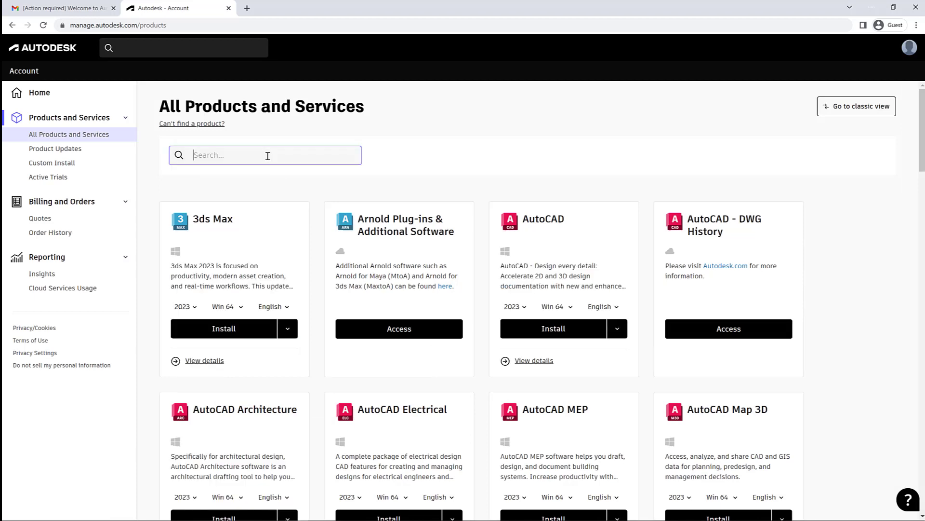
{"action": "type", "text": "Inventor"}
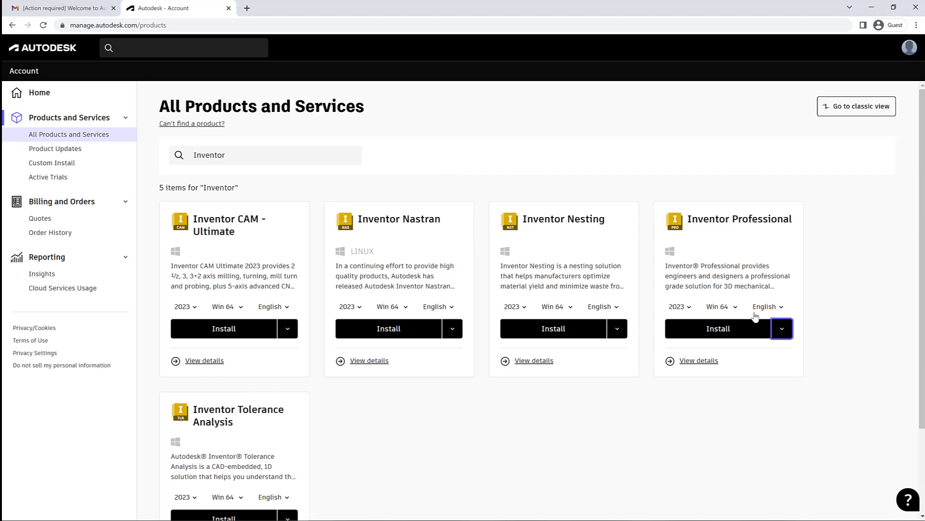
Step: Check the release year and language options on Inventor Professional
{"action": "left_click", "coordinate": [679, 307]}
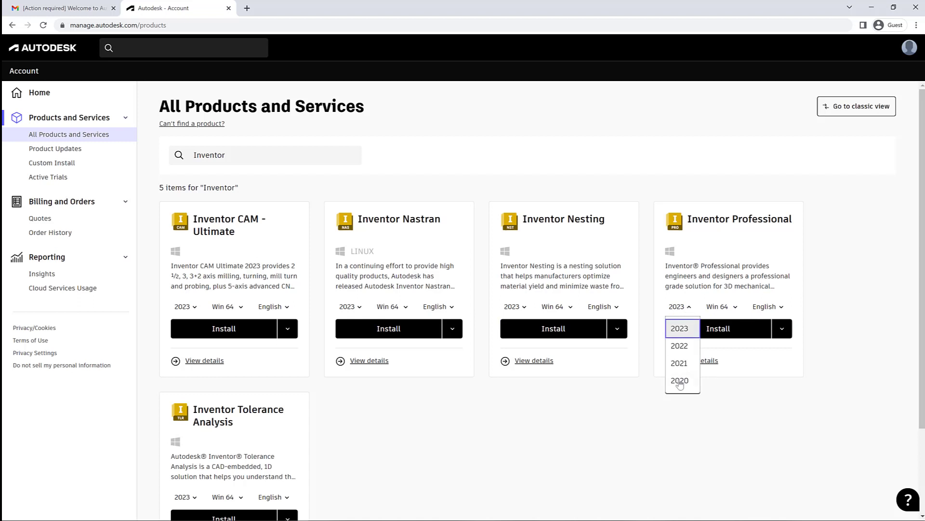
{"action": "left_click", "coordinate": [680, 327]}
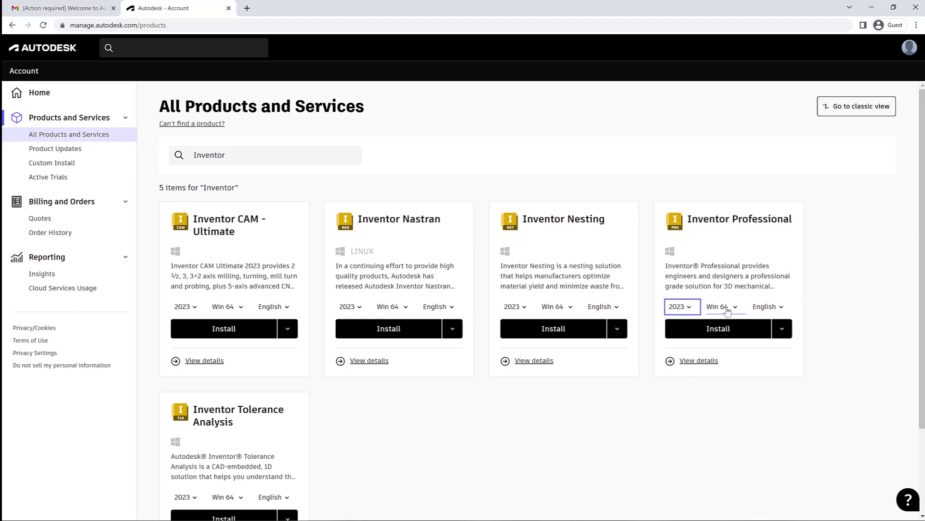
{"action": "left_click", "coordinate": [767, 306]}
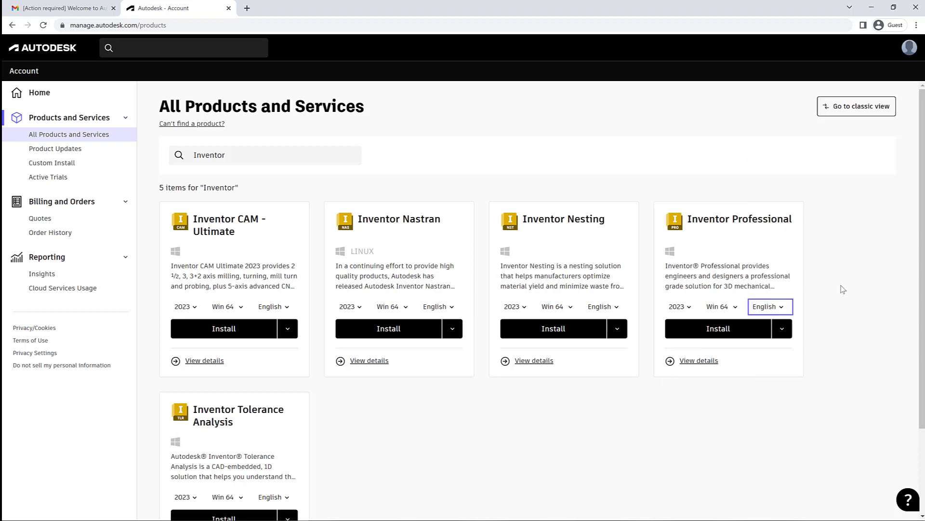
{"action": "mouse_move", "coordinate": [543, 147]}
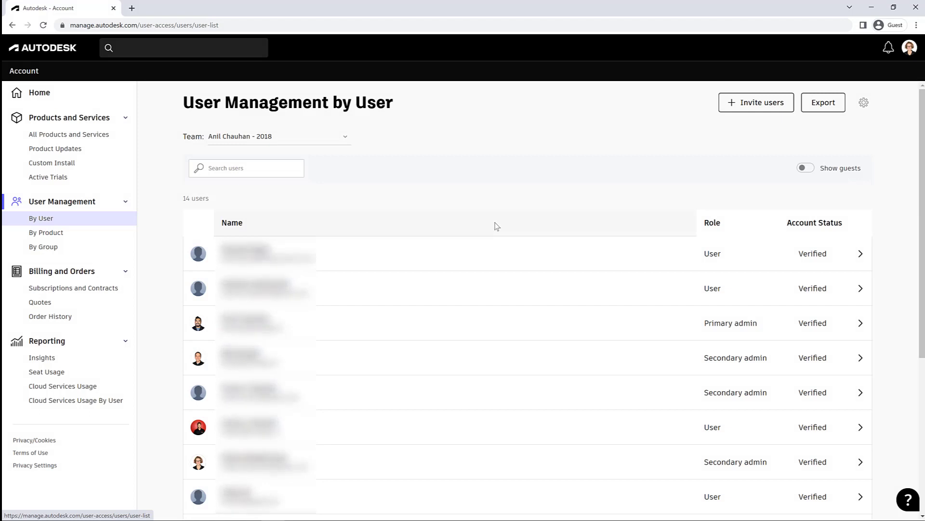
{"action": "mouse_move", "coordinate": [322, 163]}
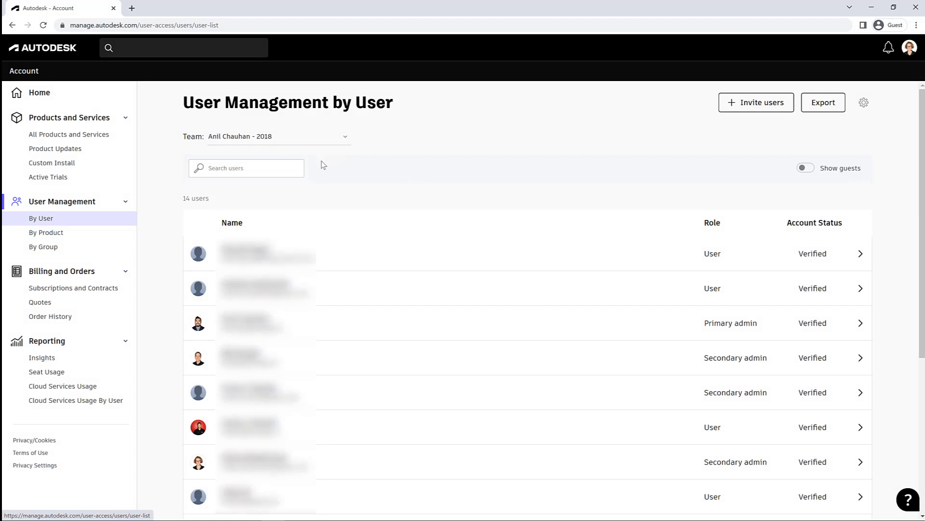
{"action": "mouse_move", "coordinate": [46, 234]}
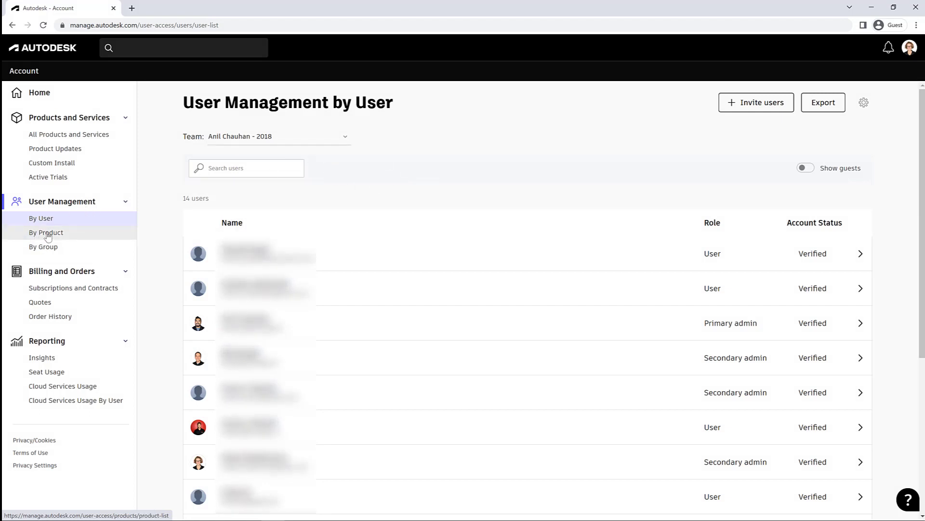
Step: Show the Media & Entertainment Collection seat details by product, with 18 of 20 seats available
{"action": "left_click", "coordinate": [46, 232]}
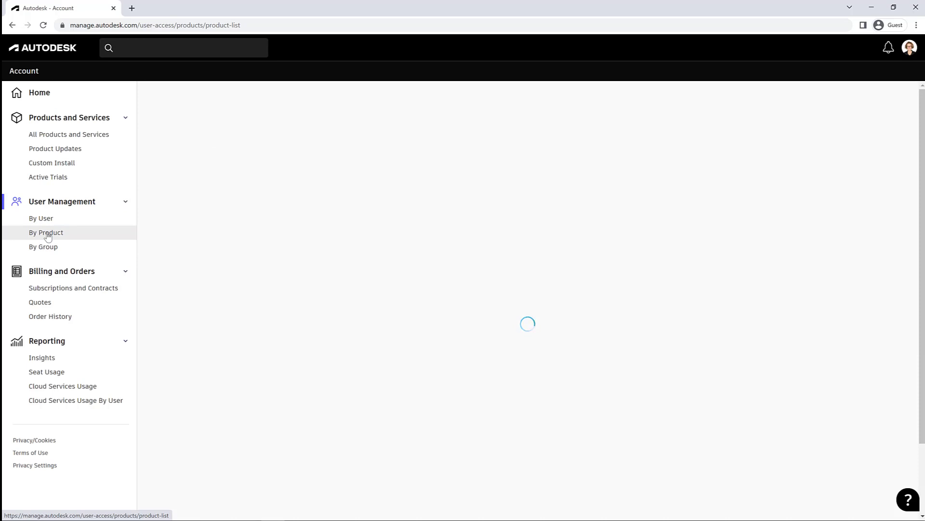
{"action": "left_click", "coordinate": [46, 233]}
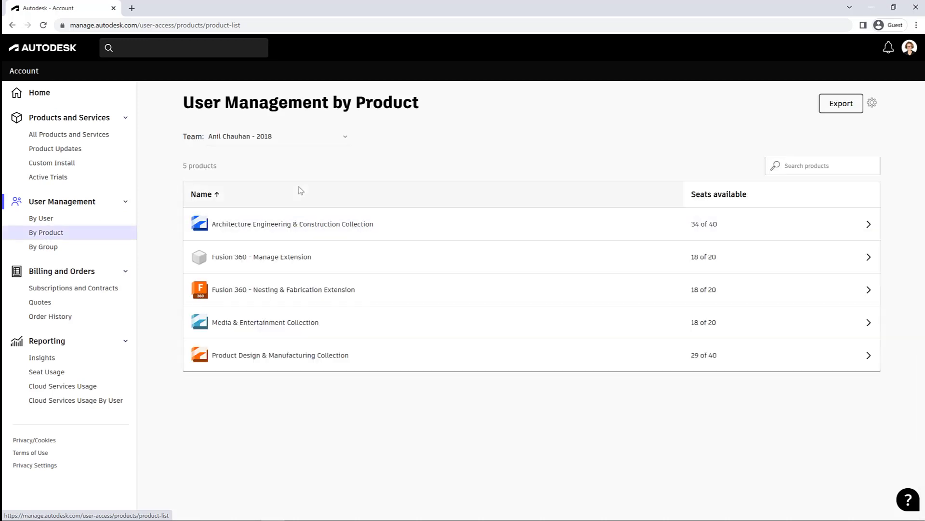
{"action": "mouse_move", "coordinate": [730, 229]}
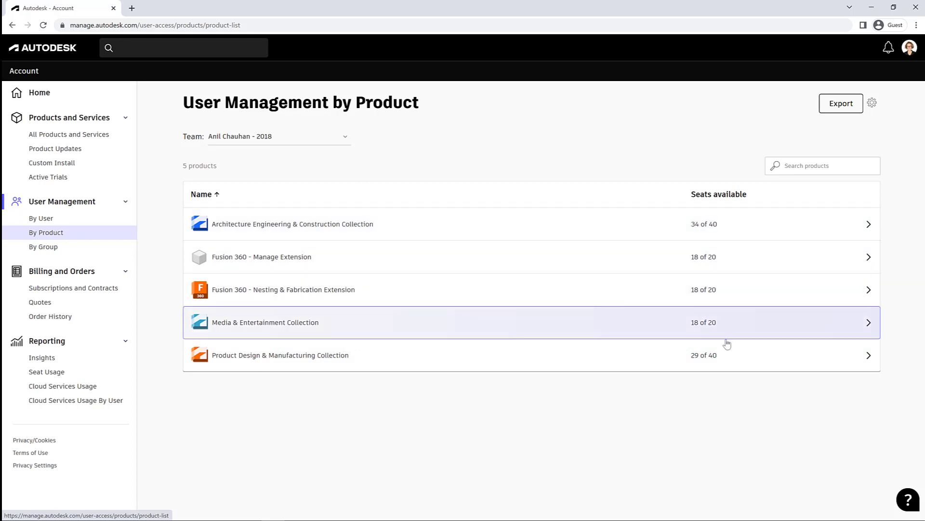
{"action": "mouse_move", "coordinate": [876, 323]}
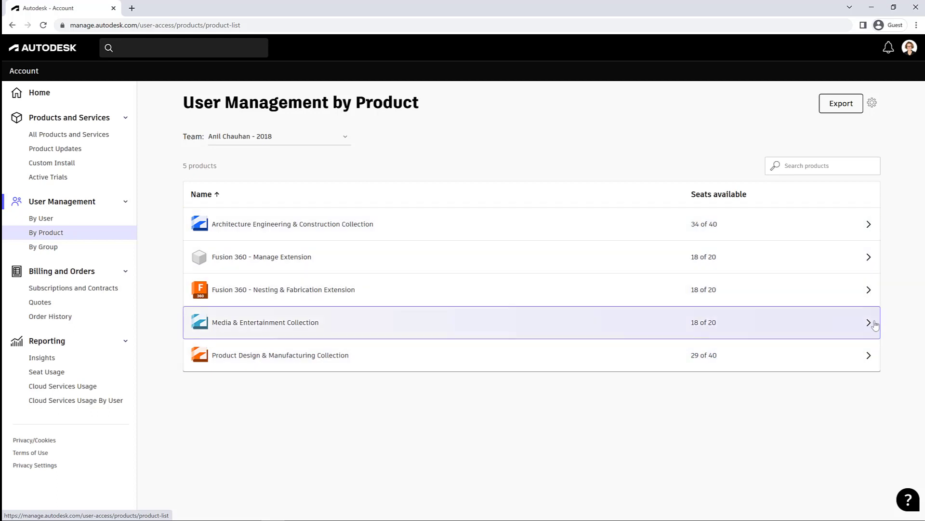
{"action": "left_click", "coordinate": [283, 322]}
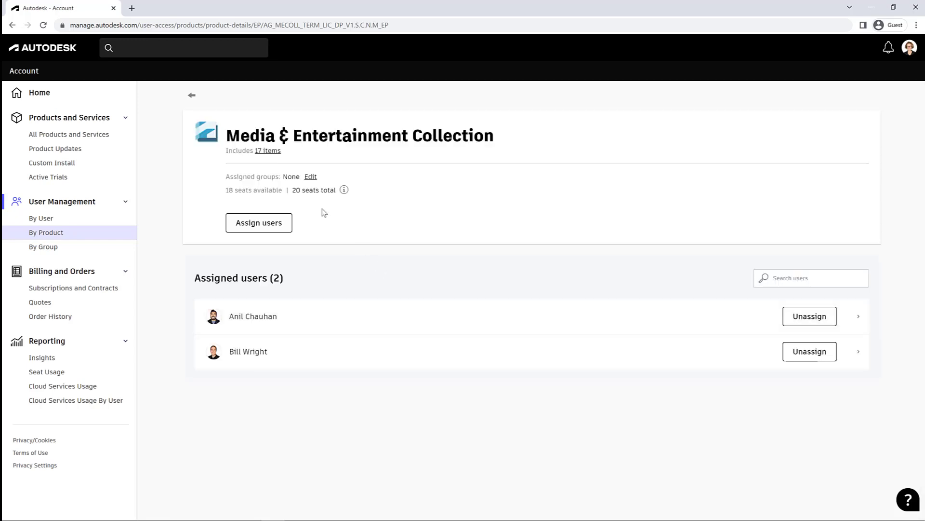
{"action": "mouse_move", "coordinate": [287, 193]}
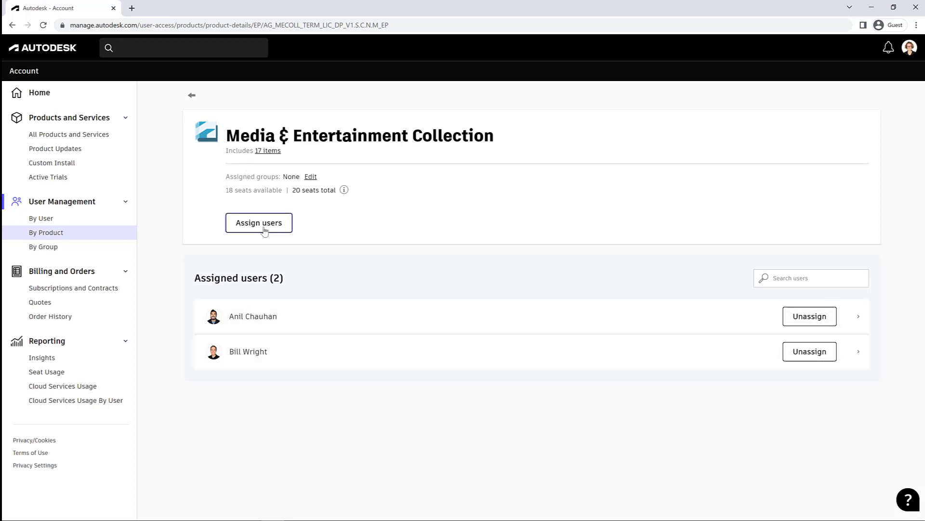
Step: Assign Neue Van User to the Media & Entertainment Collection, typing 'neue' to find them
{"action": "left_click", "coordinate": [259, 223]}
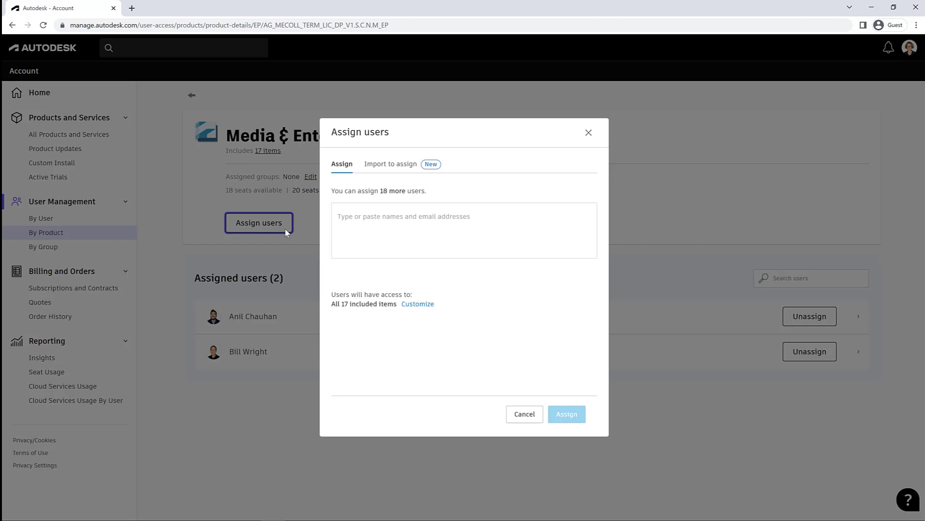
{"action": "type", "text": "n"}
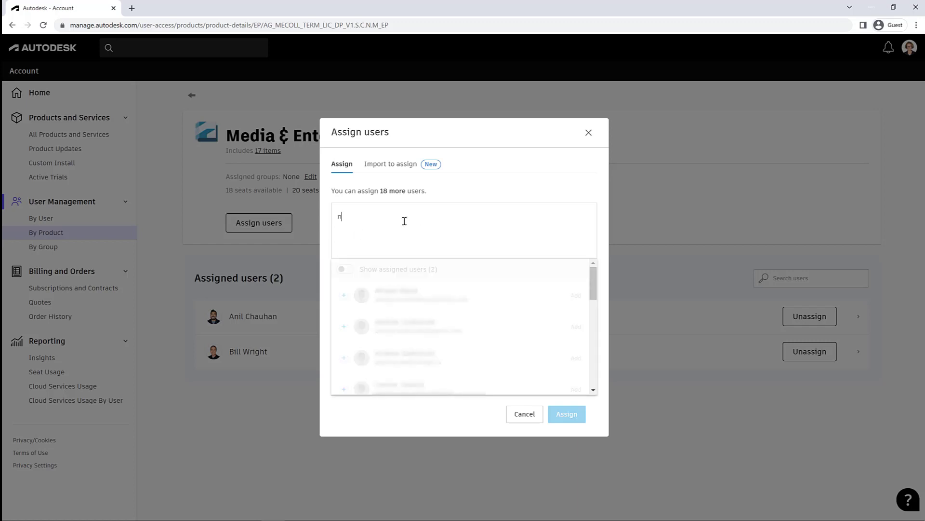
{"action": "type", "text": "eue Van User"}
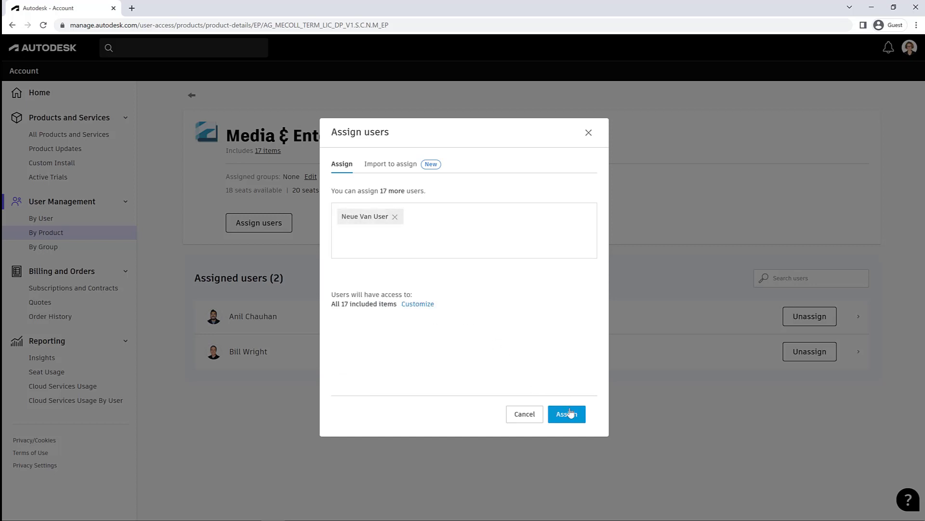
{"action": "left_click", "coordinate": [567, 414]}
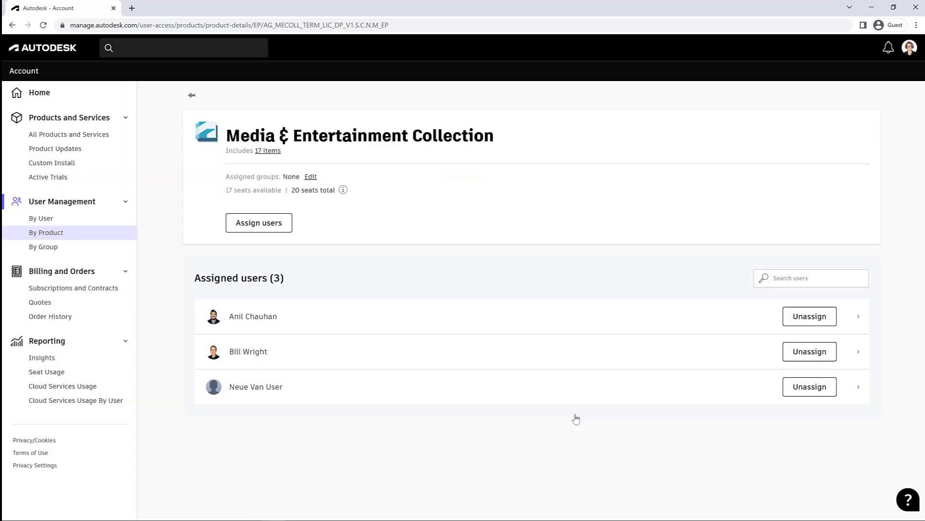
{"action": "mouse_move", "coordinate": [800, 391]}
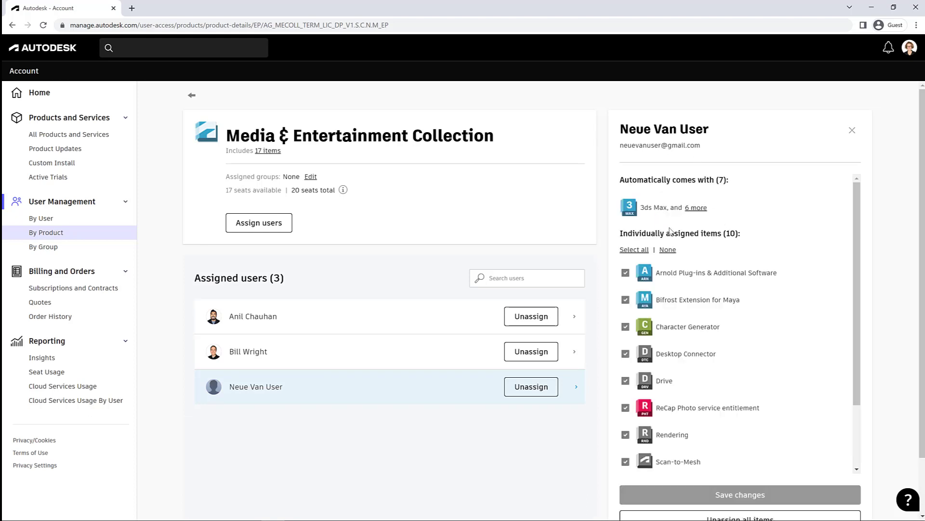
{"action": "mouse_move", "coordinate": [649, 210]}
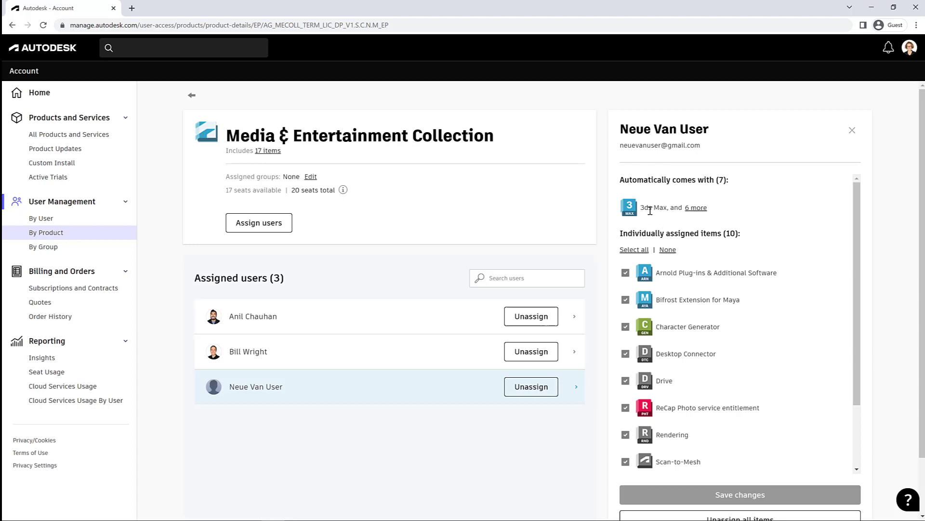
{"action": "mouse_move", "coordinate": [689, 213]}
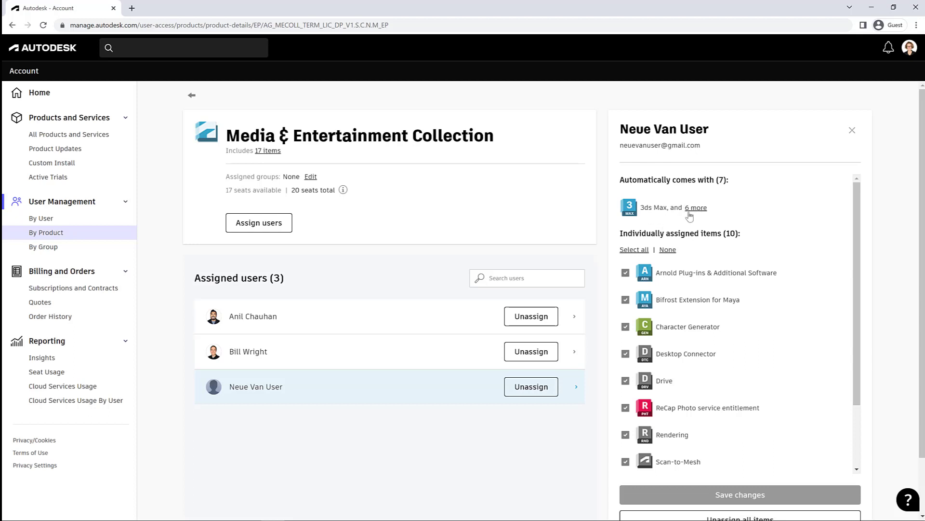
{"action": "mouse_move", "coordinate": [692, 213]}
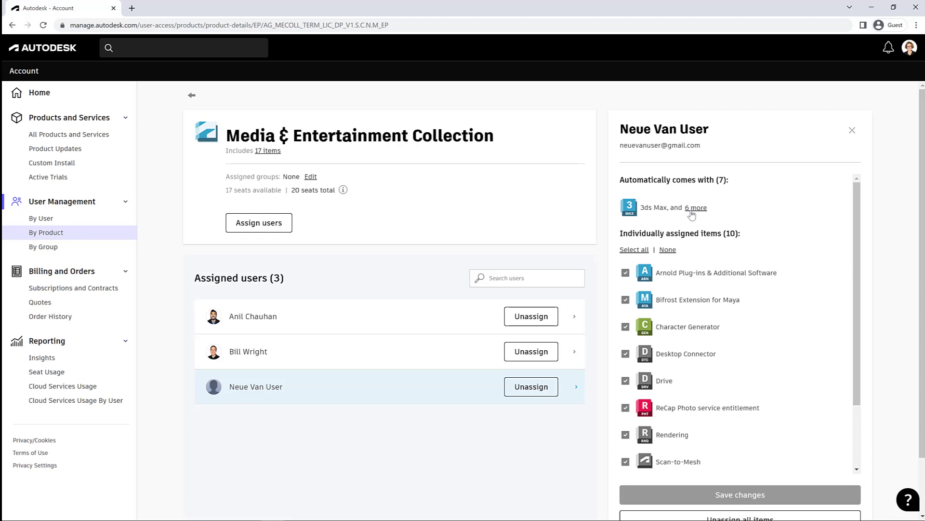
{"action": "mouse_move", "coordinate": [704, 213]}
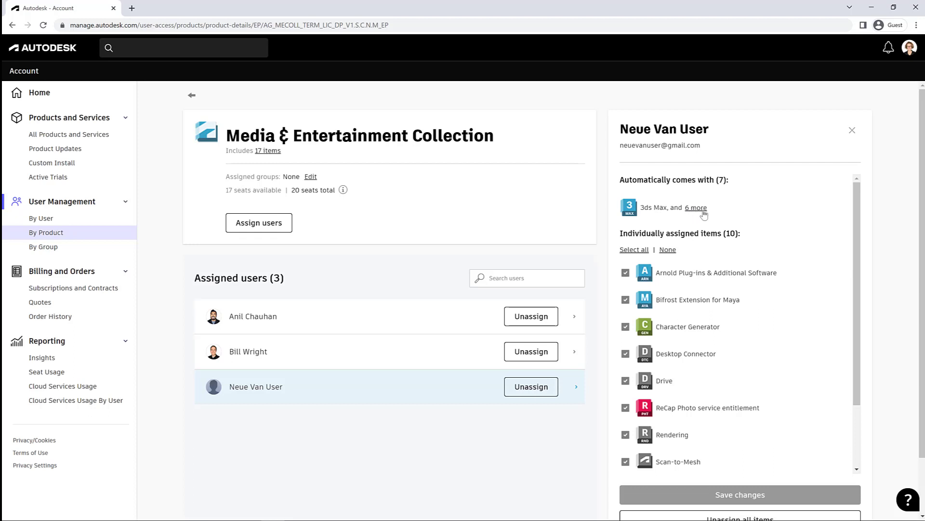
{"action": "mouse_move", "coordinate": [671, 382]}
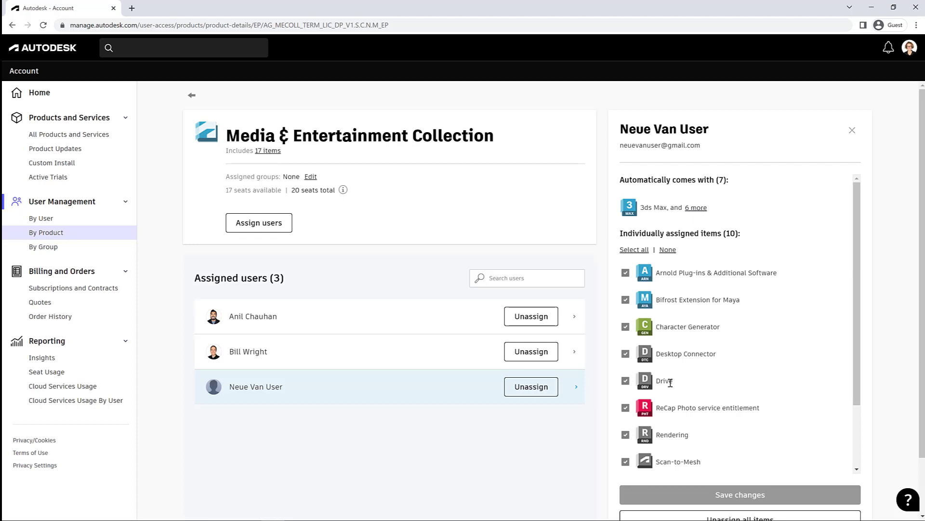
Step: Scroll through Neue Van User's 17 included products in the side panel
{"action": "scroll", "scroll_direction": "down", "scroll_amount": 3}
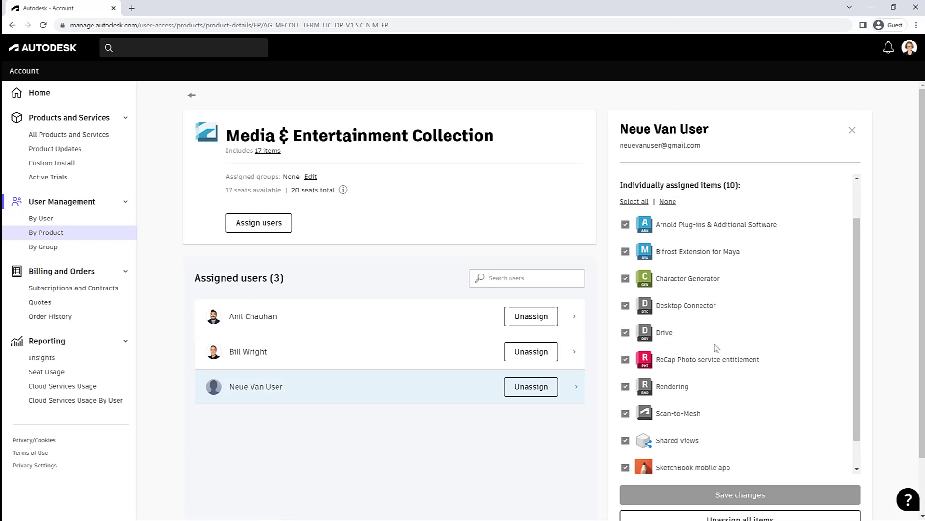
{"action": "scroll", "scroll_direction": "down", "scroll_amount": 3}
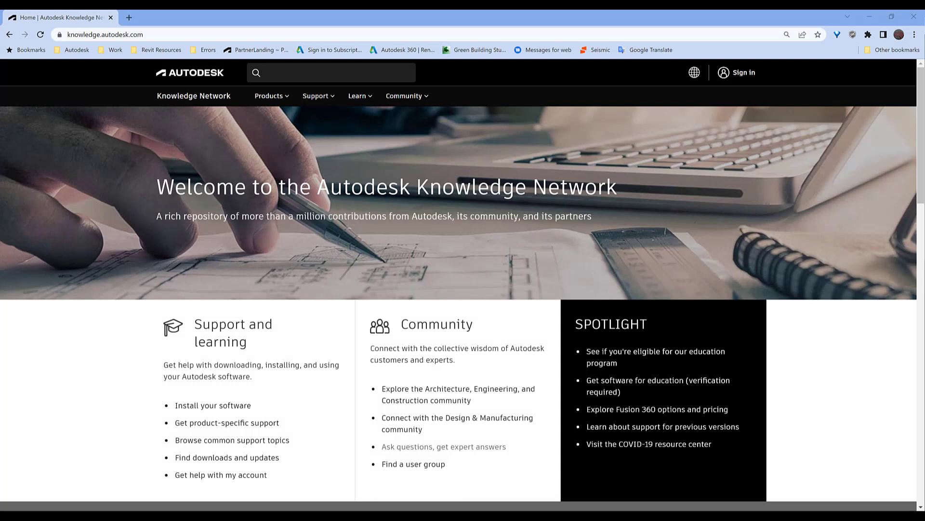
{"action": "mouse_move", "coordinate": [332, 97]}
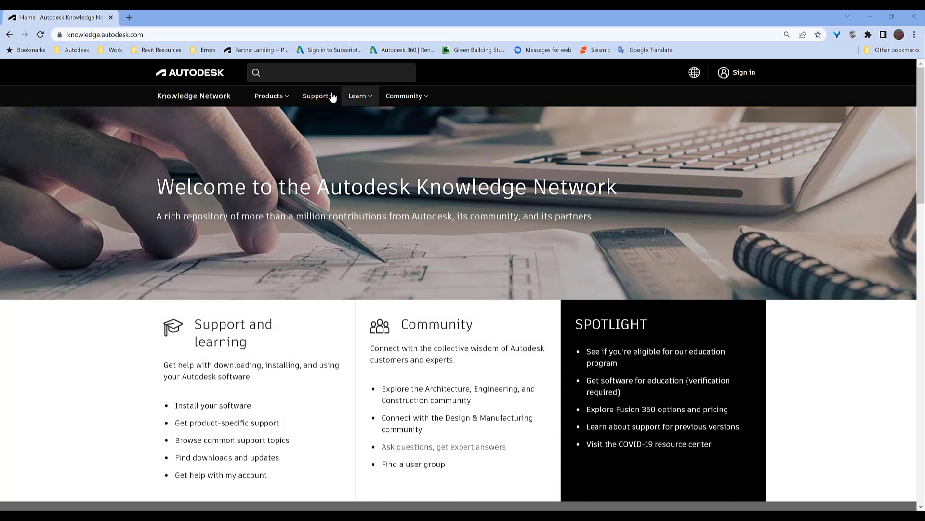
Step: Go to Account management support from the Support menu, staying on the US site
{"action": "left_click", "coordinate": [316, 95]}
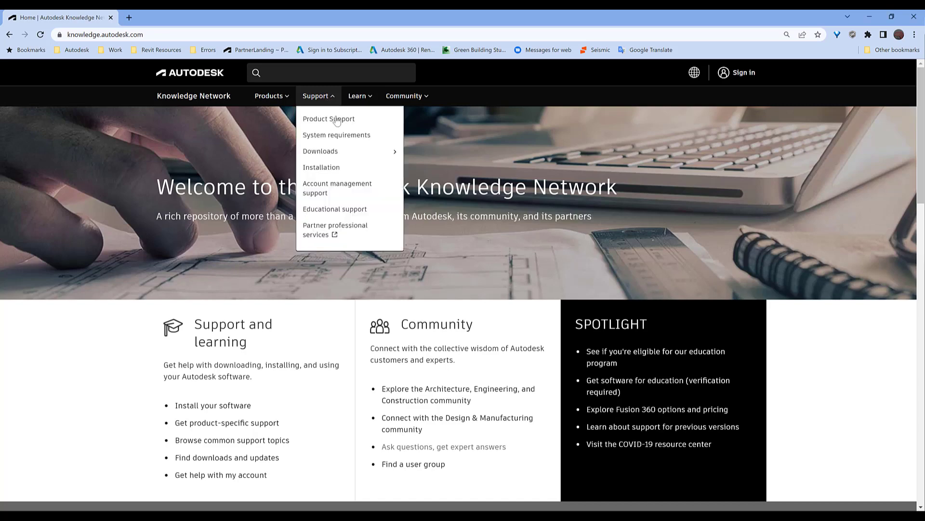
{"action": "left_click", "coordinate": [338, 187]}
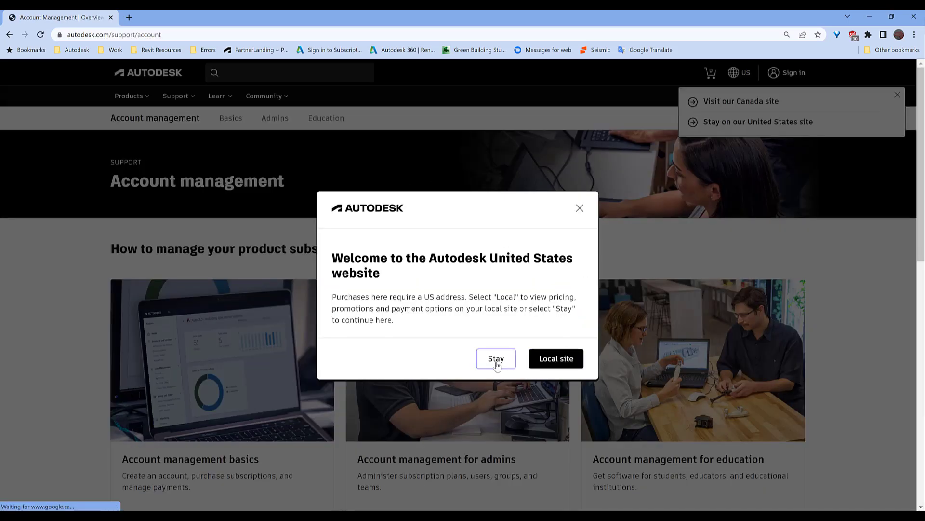
{"action": "left_click", "coordinate": [497, 358]}
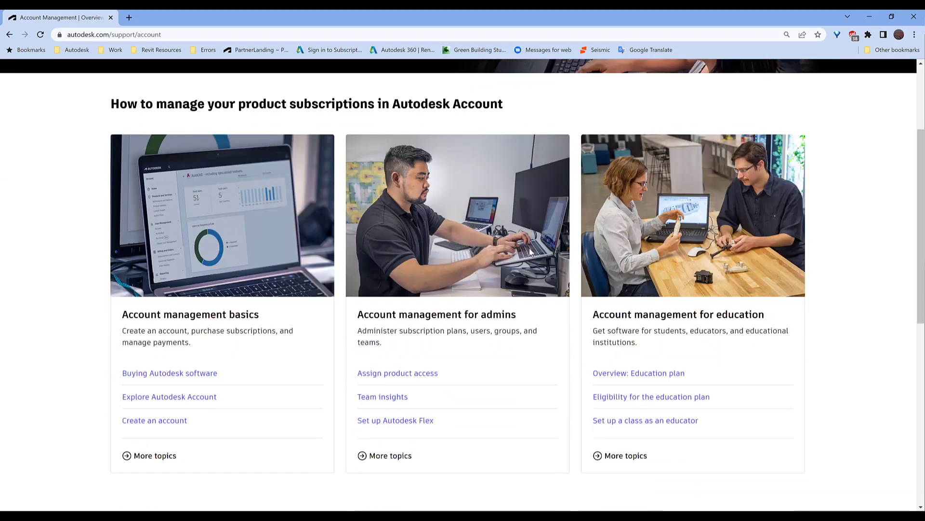
{"action": "mouse_move", "coordinate": [276, 342]}
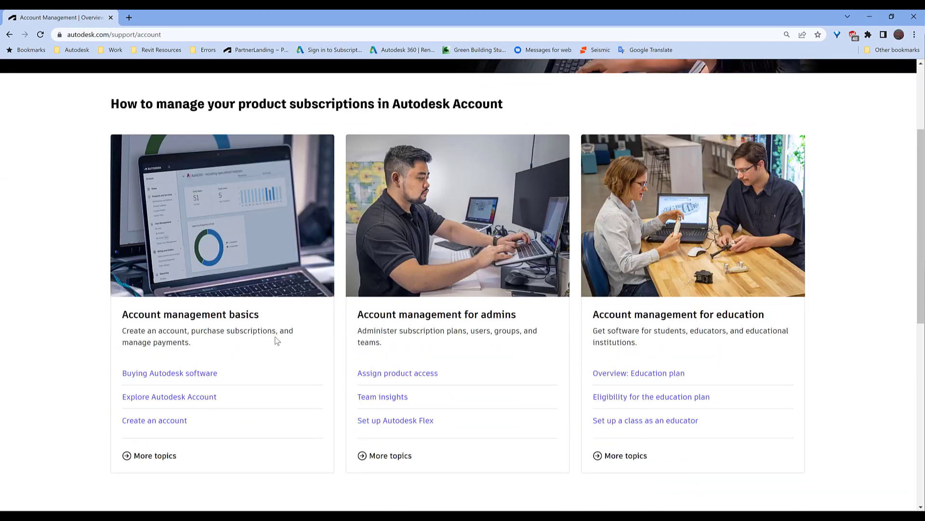